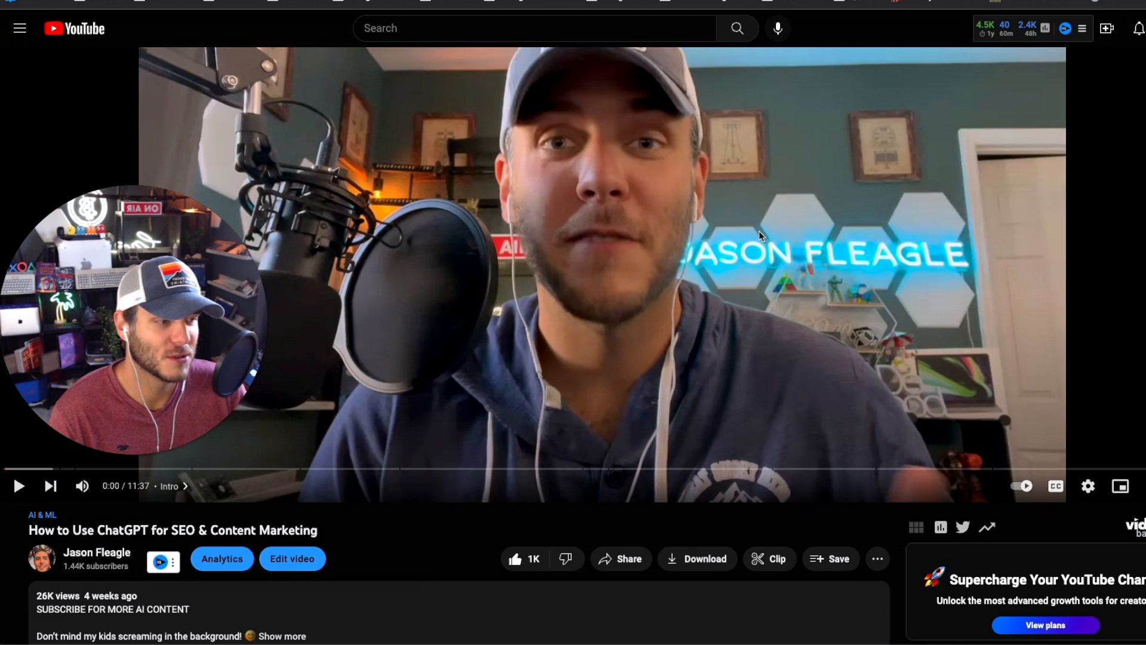
Show the transcript panel for the ChatGPT for SEO & Content Marketing video
{"action": "scroll", "scroll_direction": "down", "scroll_amount": 3}
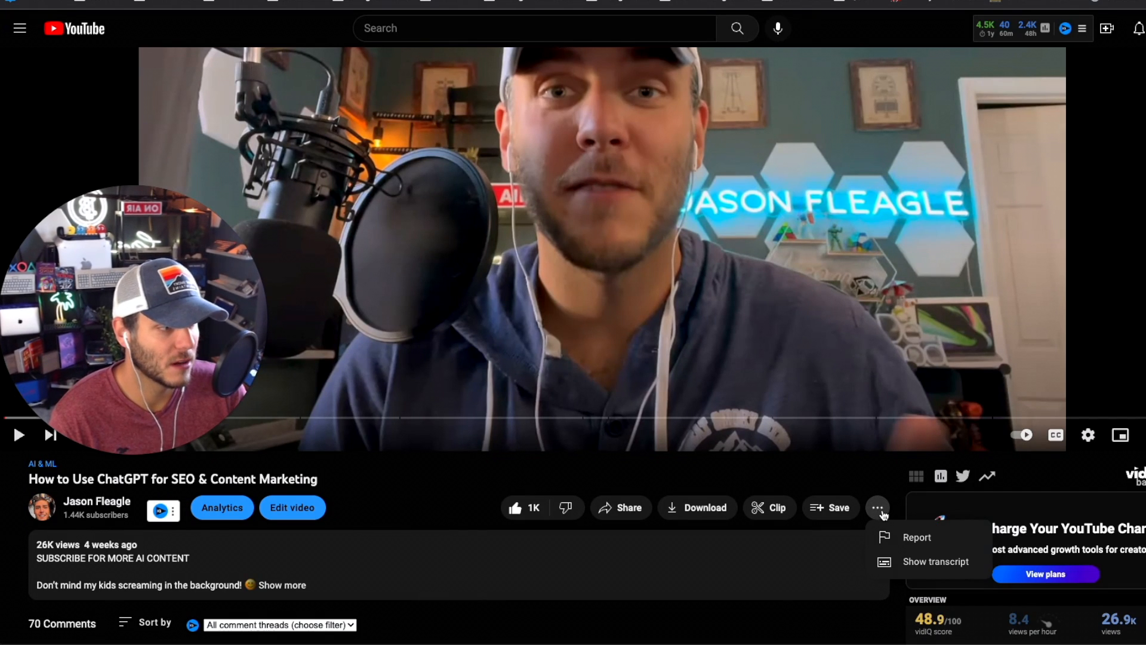
{"action": "left_click", "coordinate": [935, 561]}
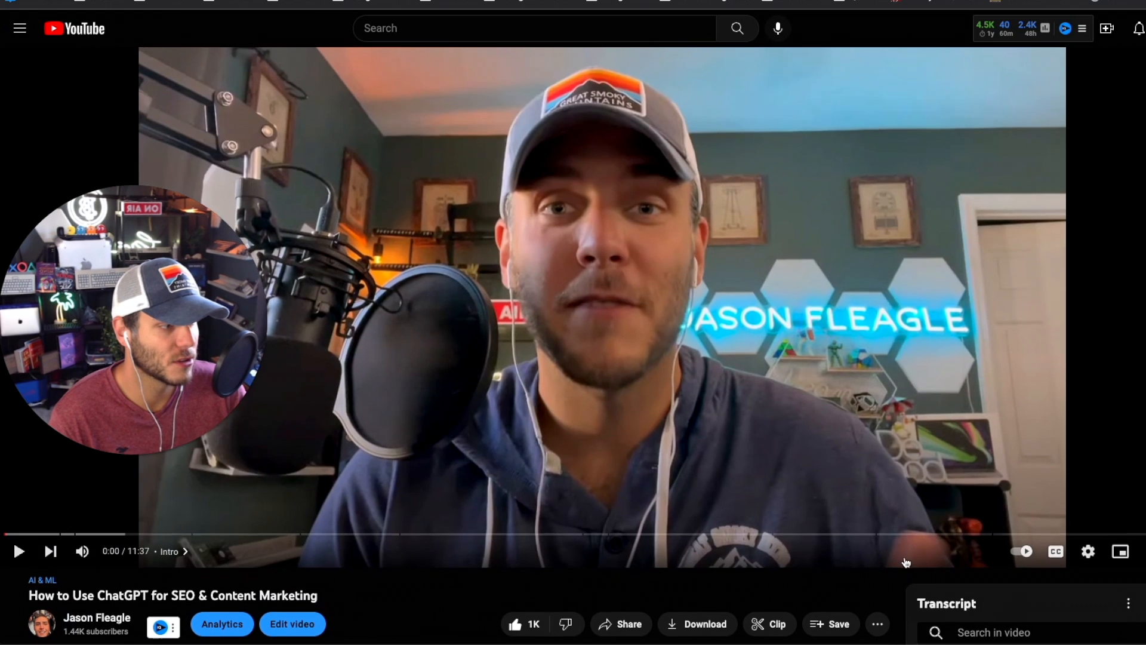
{"action": "scroll", "scroll_direction": "down", "scroll_amount": 3}
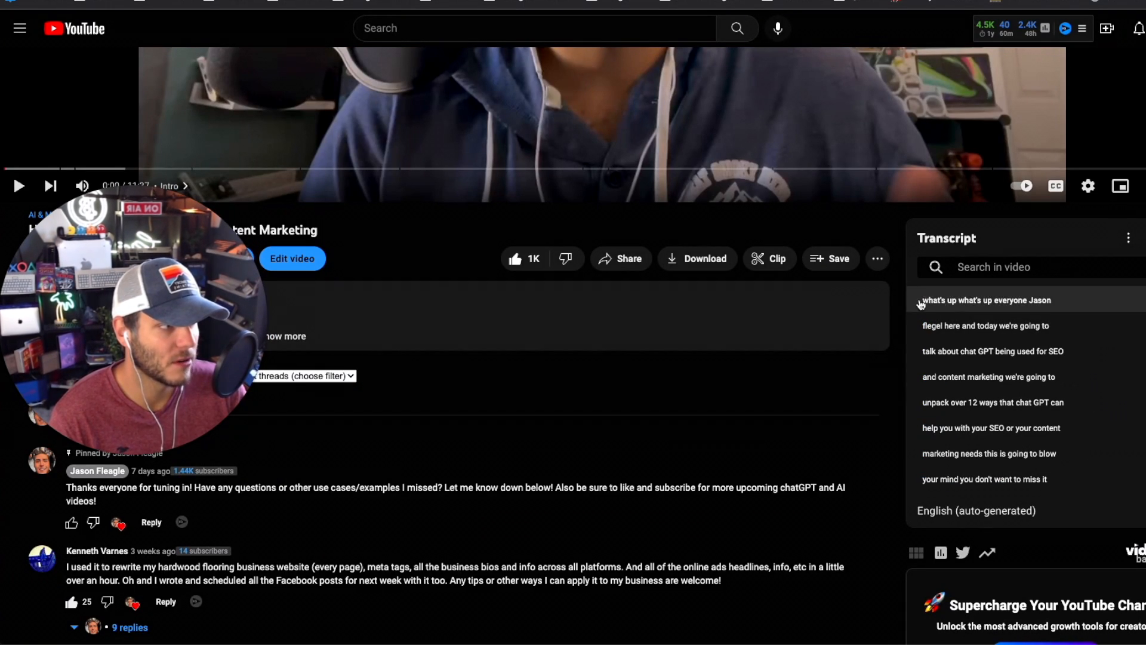
{"action": "scroll", "scroll_direction": "down", "scroll_amount": 3}
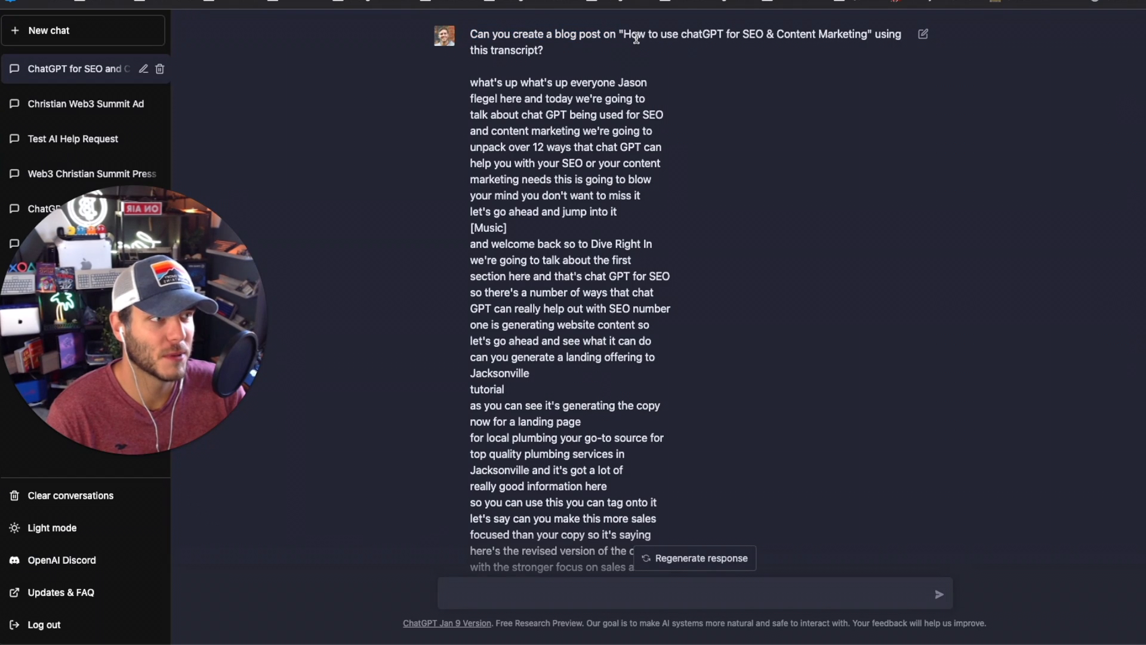
{"action": "left_click_drag", "start_coordinate": [627, 34], "coordinate": [868, 34]}
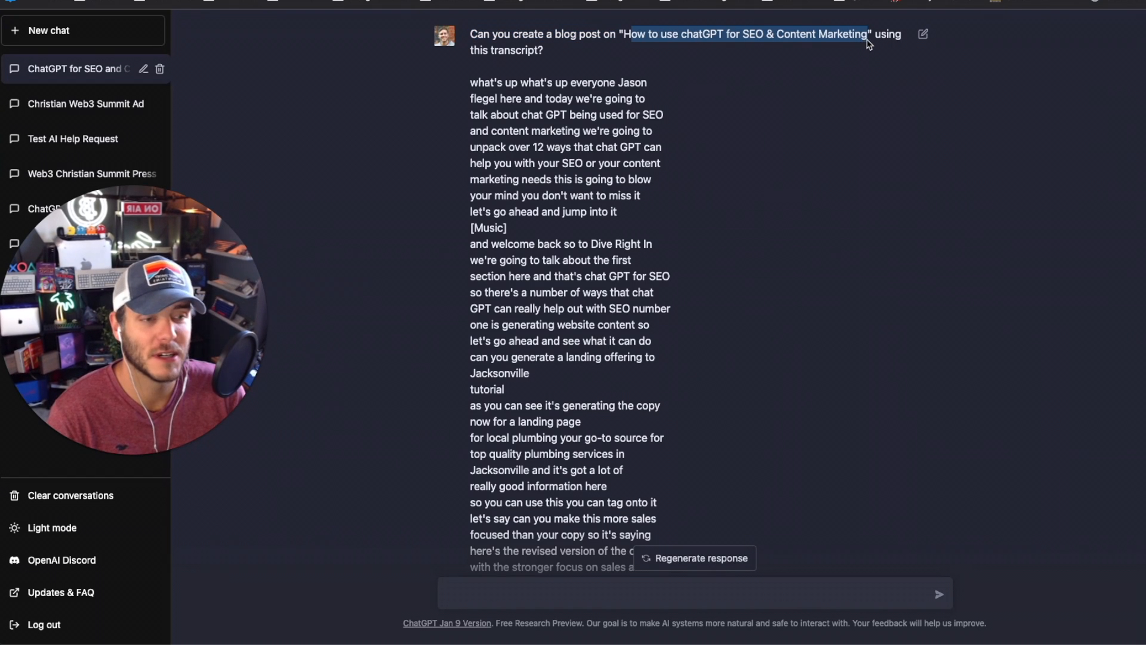
{"action": "left_click", "coordinate": [582, 185]}
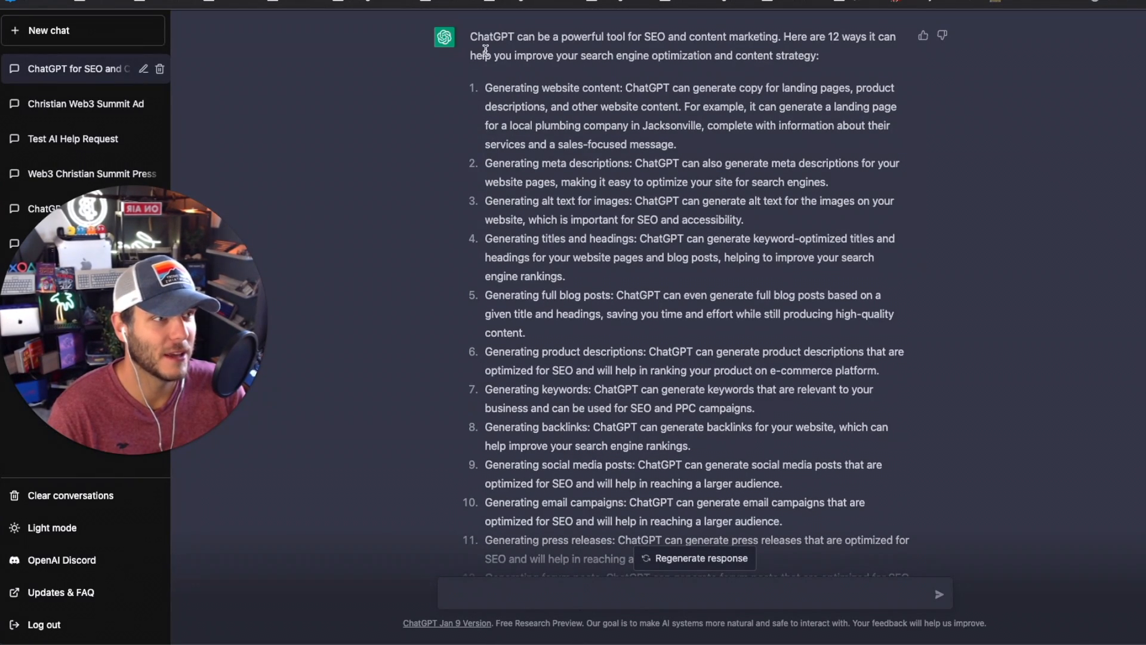
{"action": "mouse_move", "coordinate": [664, 67]}
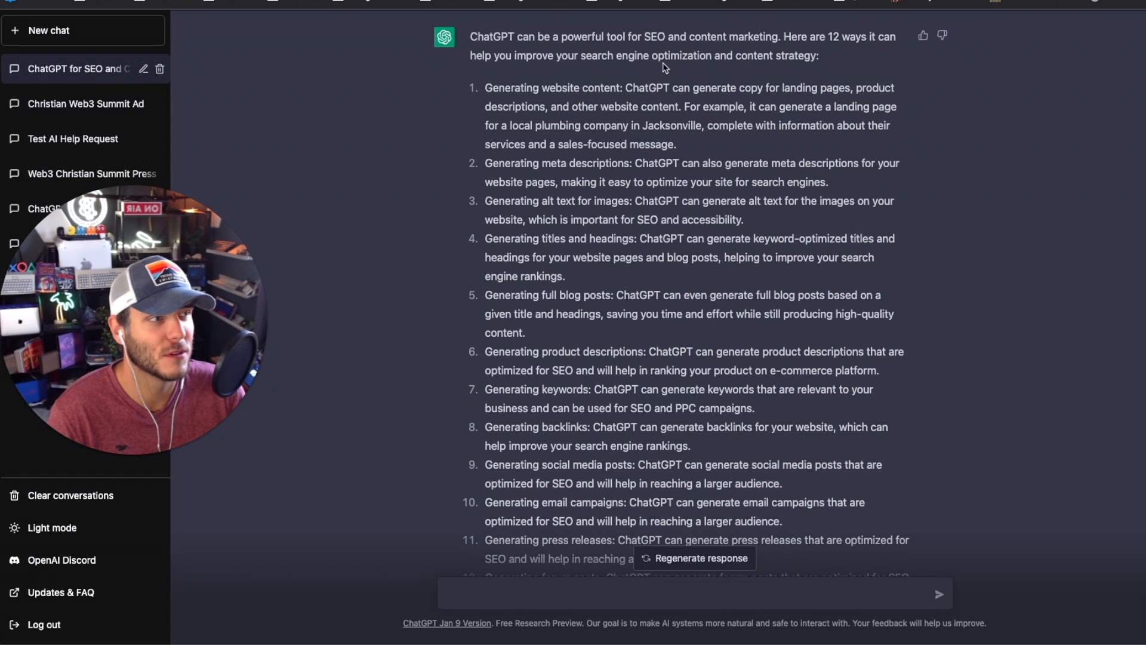
{"action": "mouse_move", "coordinate": [848, 52]}
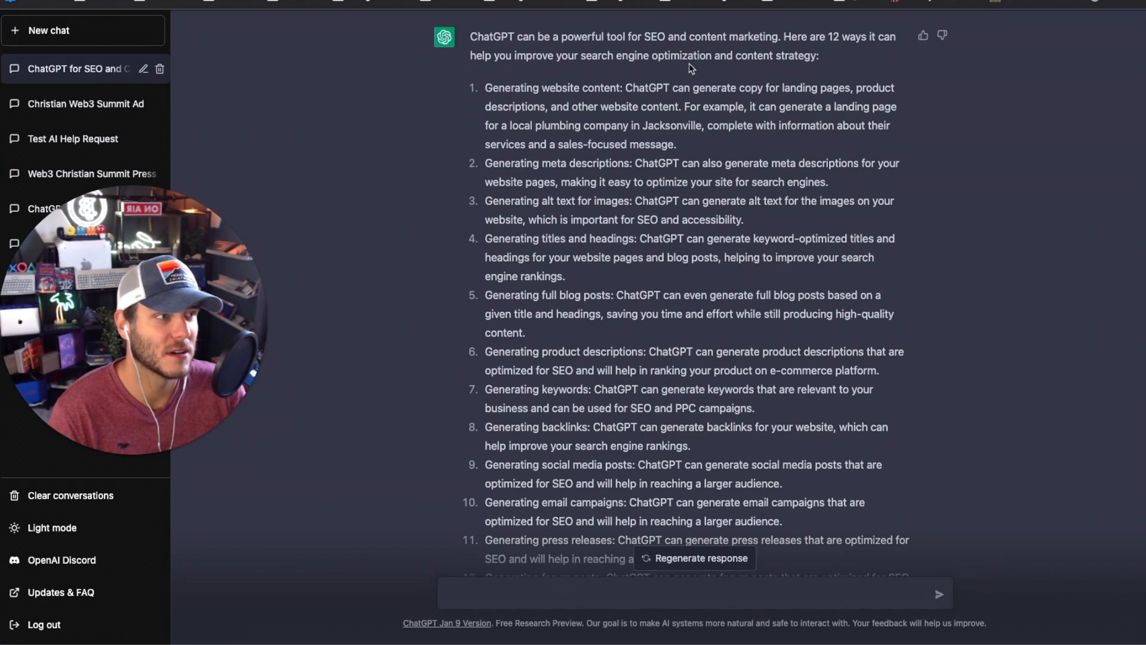
{"action": "scroll", "scroll_direction": "down", "scroll_amount": 3}
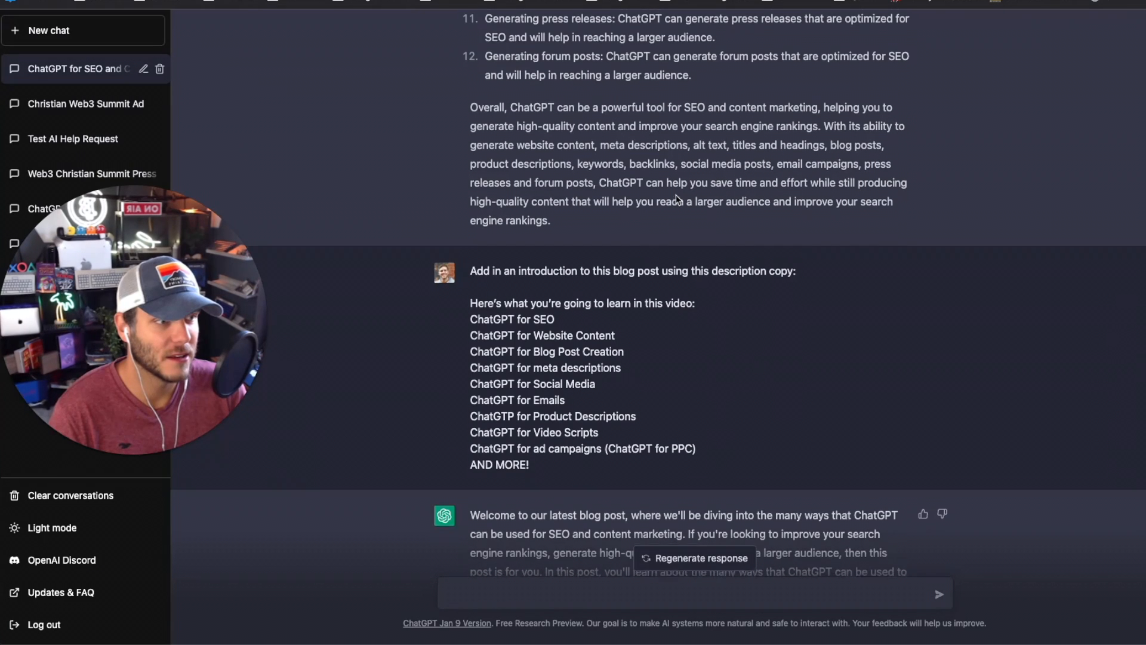
{"action": "scroll", "scroll_direction": "down", "scroll_amount": 3}
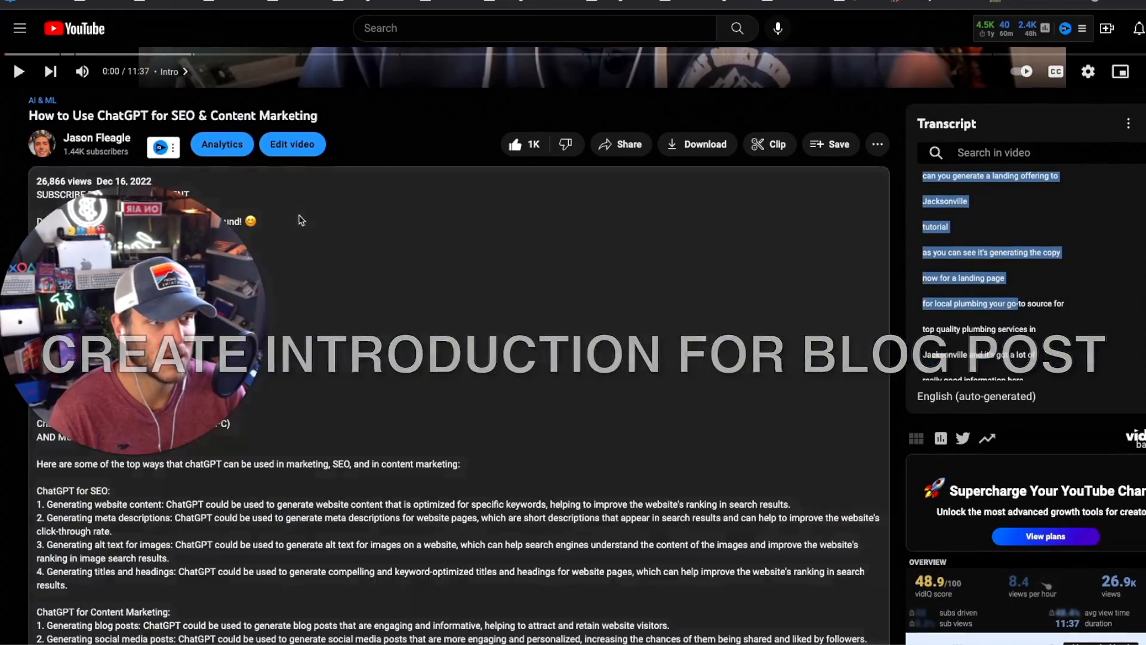
{"action": "scroll", "scroll_direction": "down", "scroll_amount": 3}
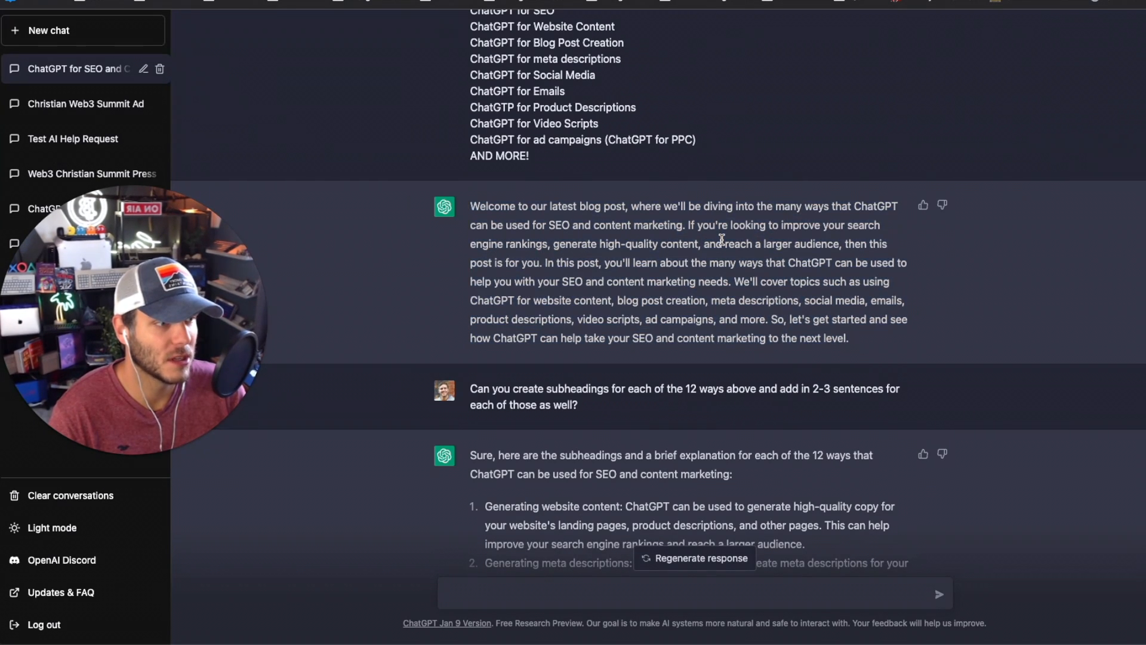
Scroll through the 12 expanded 3–4 sentence points before switching to the Google results
{"action": "scroll", "scroll_direction": "down", "scroll_amount": 3}
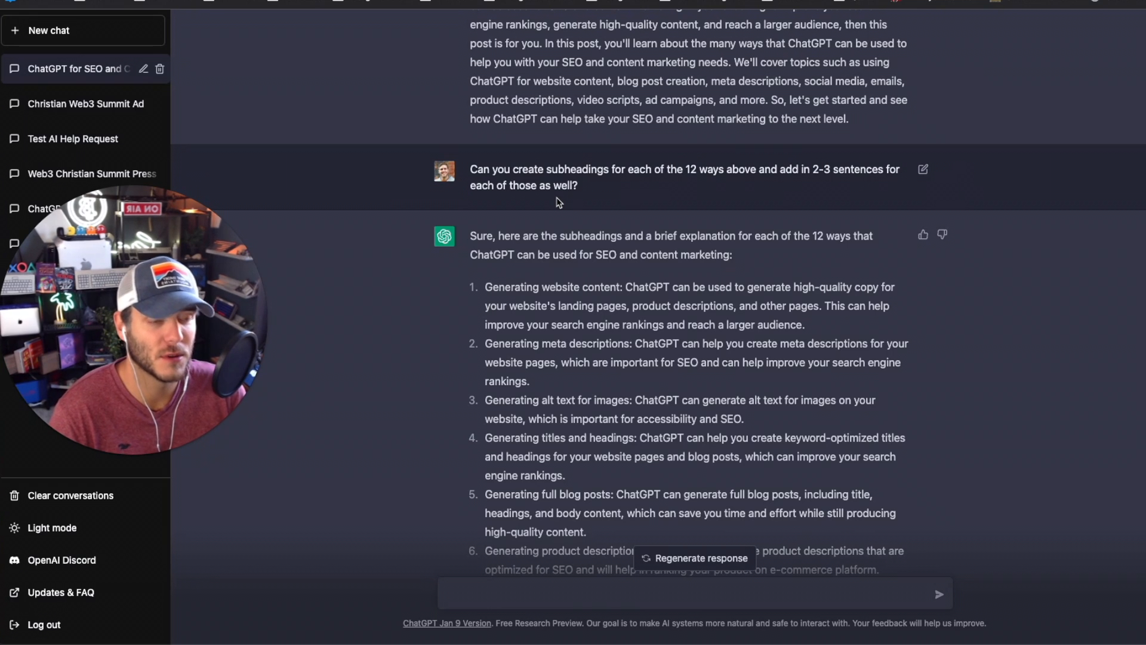
{"action": "scroll", "scroll_direction": "down", "scroll_amount": 3}
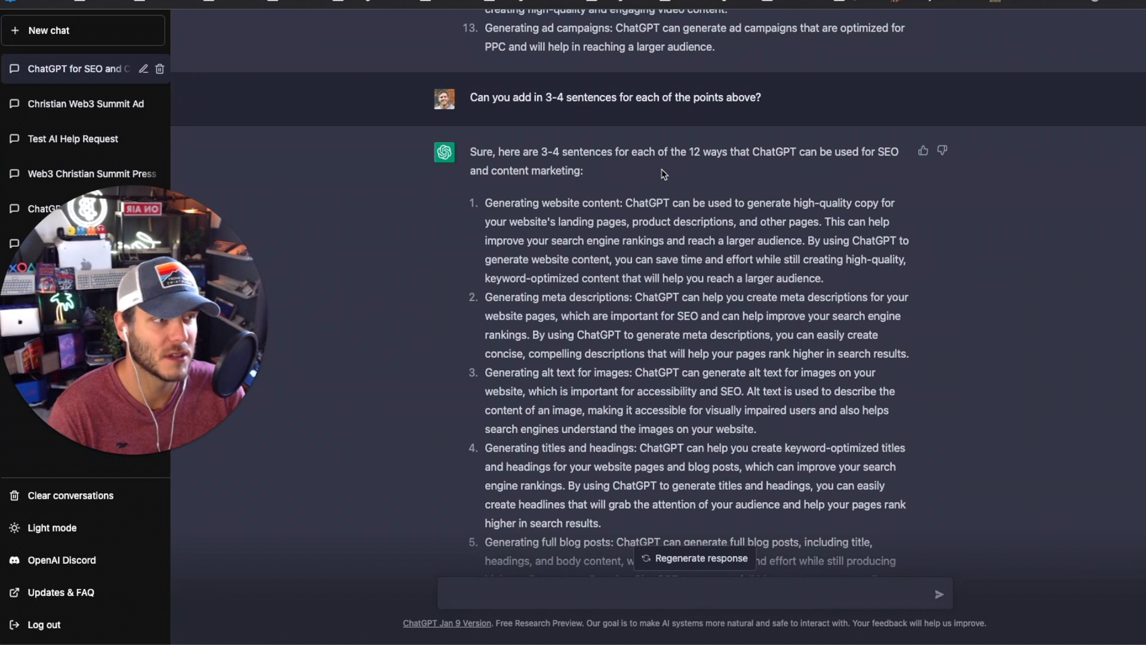
{"action": "mouse_move", "coordinate": [773, 164]}
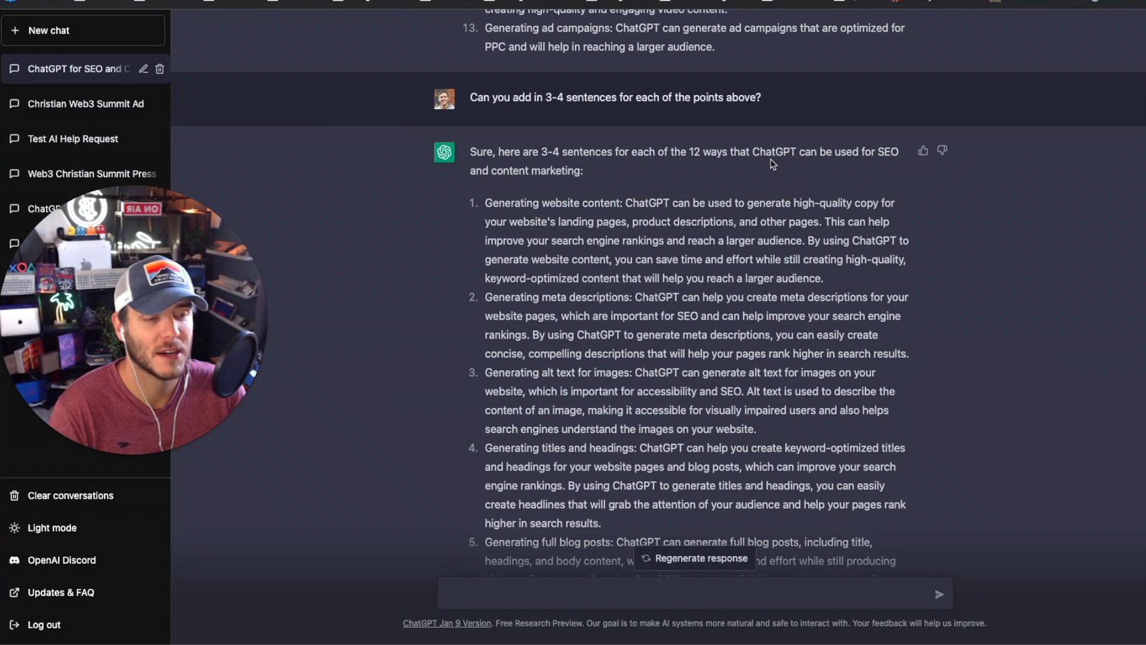
{"action": "scroll", "scroll_direction": "down", "scroll_amount": 3}
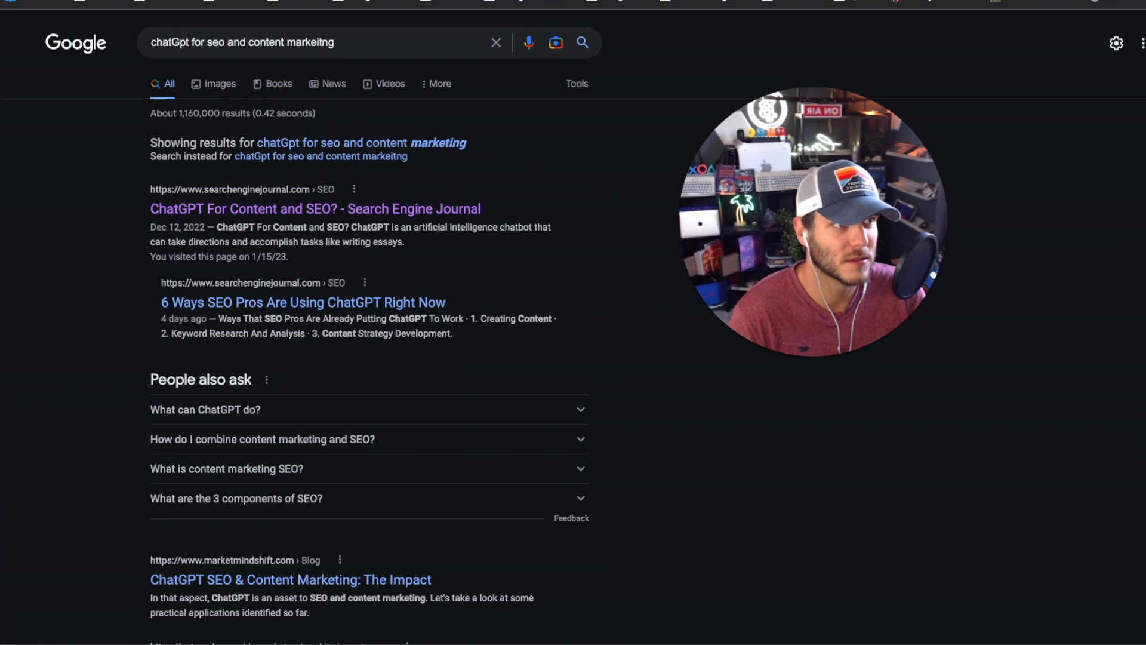
View the Search Engine Journal result 'ChatGPT For Content and SEO?' and read into it
{"action": "left_click", "coordinate": [314, 208]}
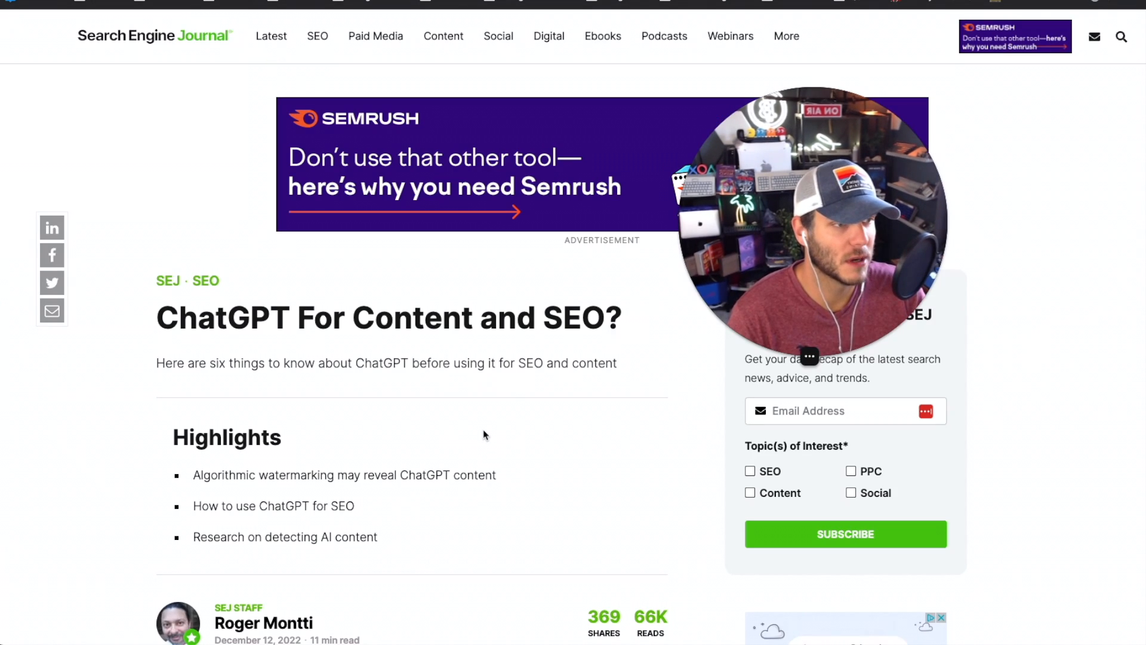
{"action": "scroll", "scroll_direction": "down", "scroll_amount": 3}
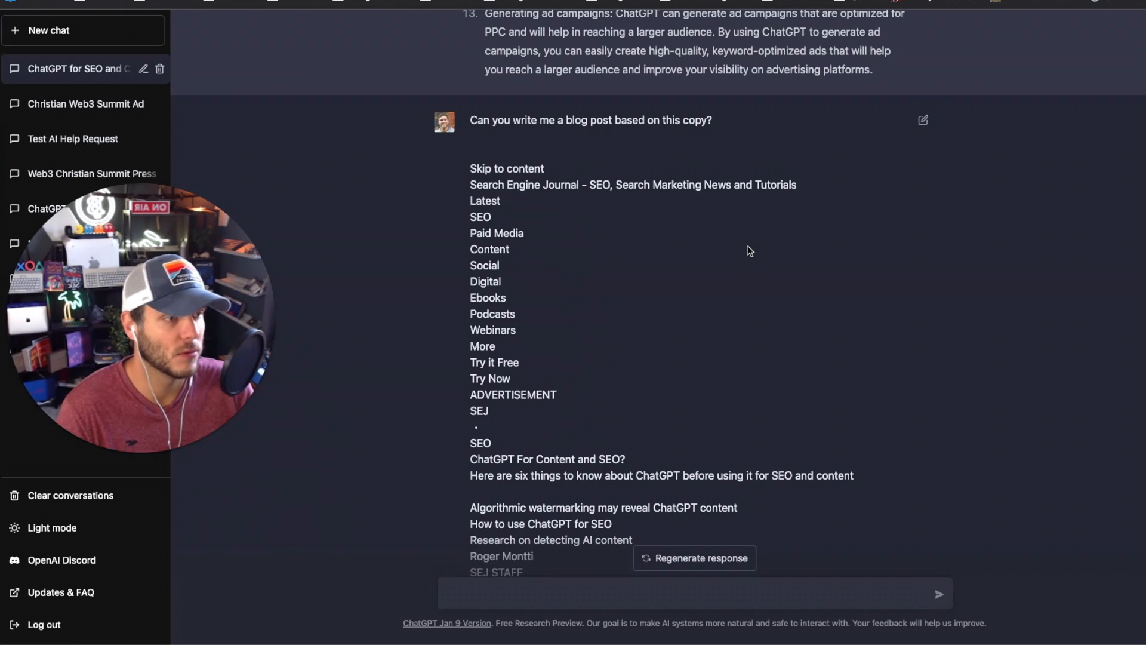
Select the article-based blog post paragraphs, deselect them, and review the continuation
{"action": "scroll", "scroll_direction": "down", "scroll_amount": 3}
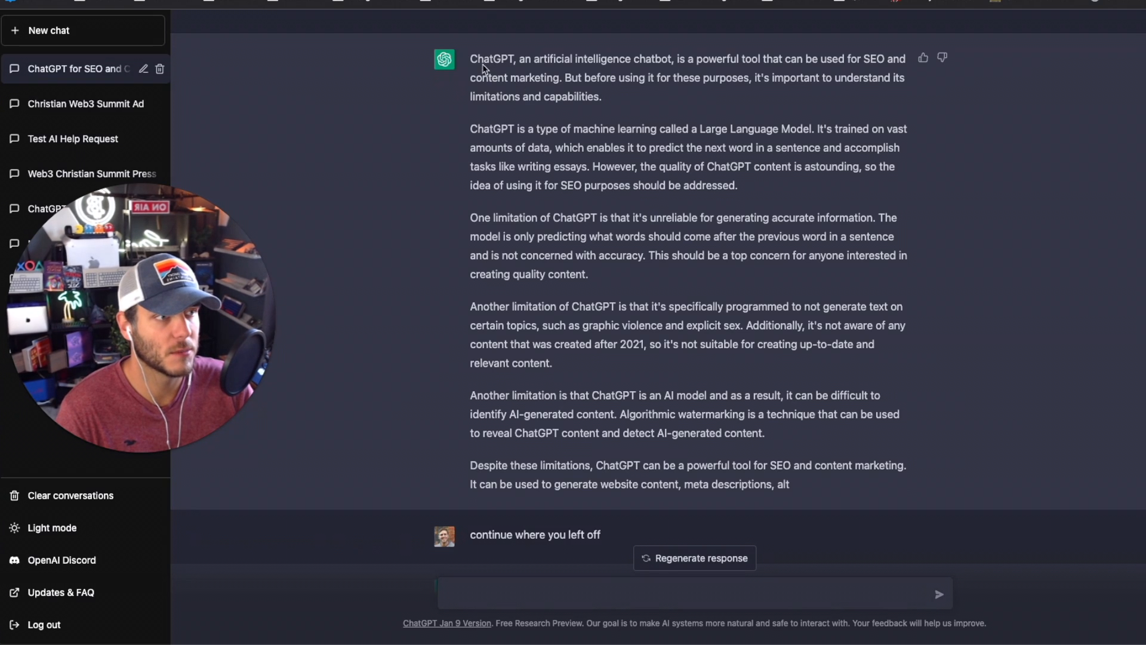
{"action": "left_click_drag", "start_coordinate": [482, 68], "coordinate": [789, 484]}
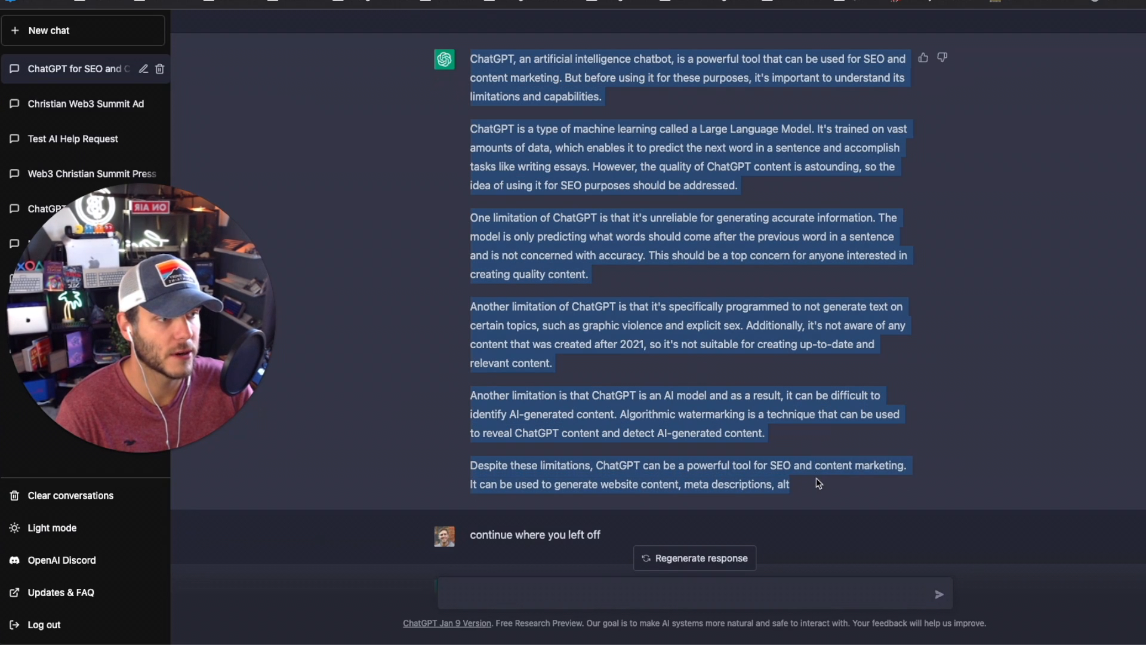
{"action": "left_click", "coordinate": [640, 282]}
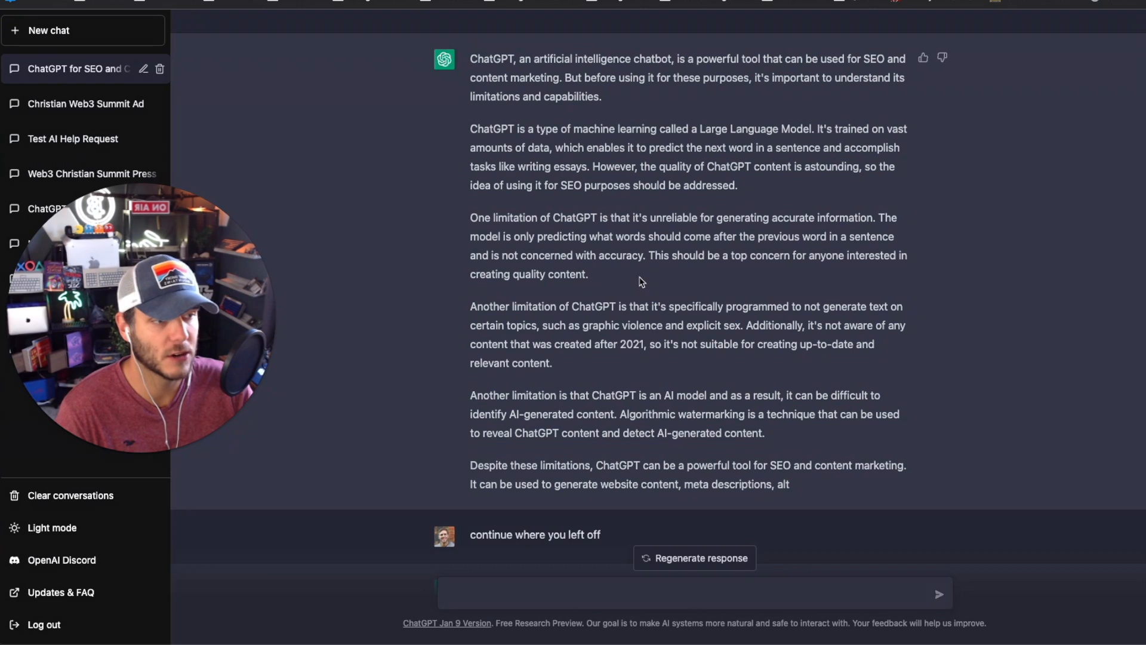
{"action": "scroll", "scroll_direction": "down", "scroll_amount": 3}
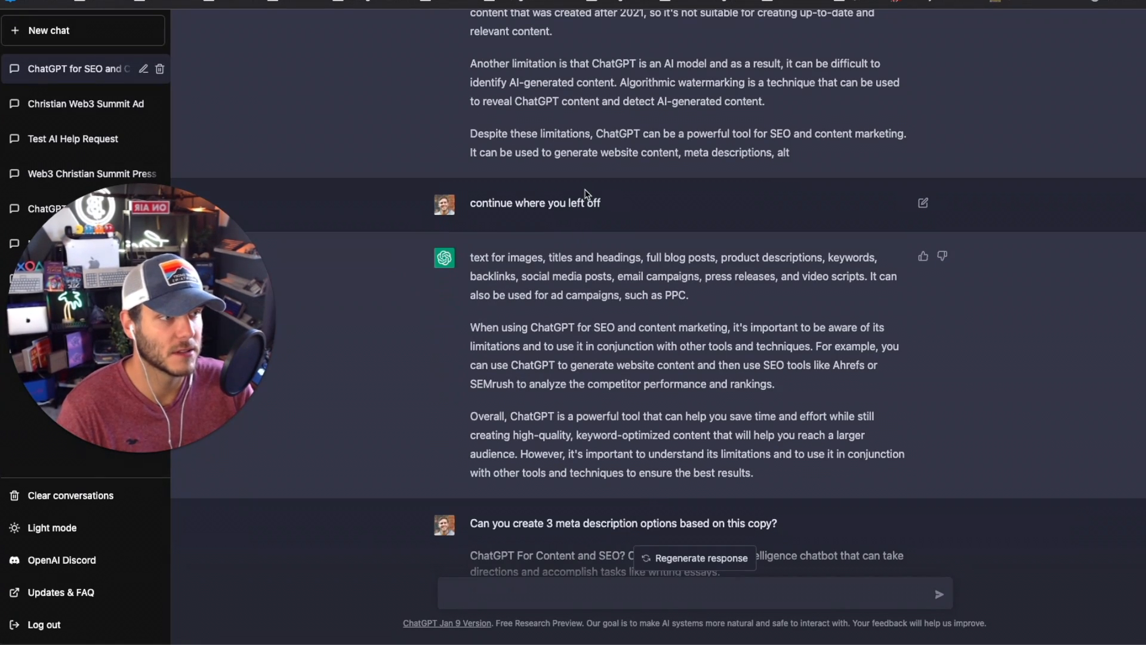
{"action": "scroll", "scroll_direction": "down", "scroll_amount": 3}
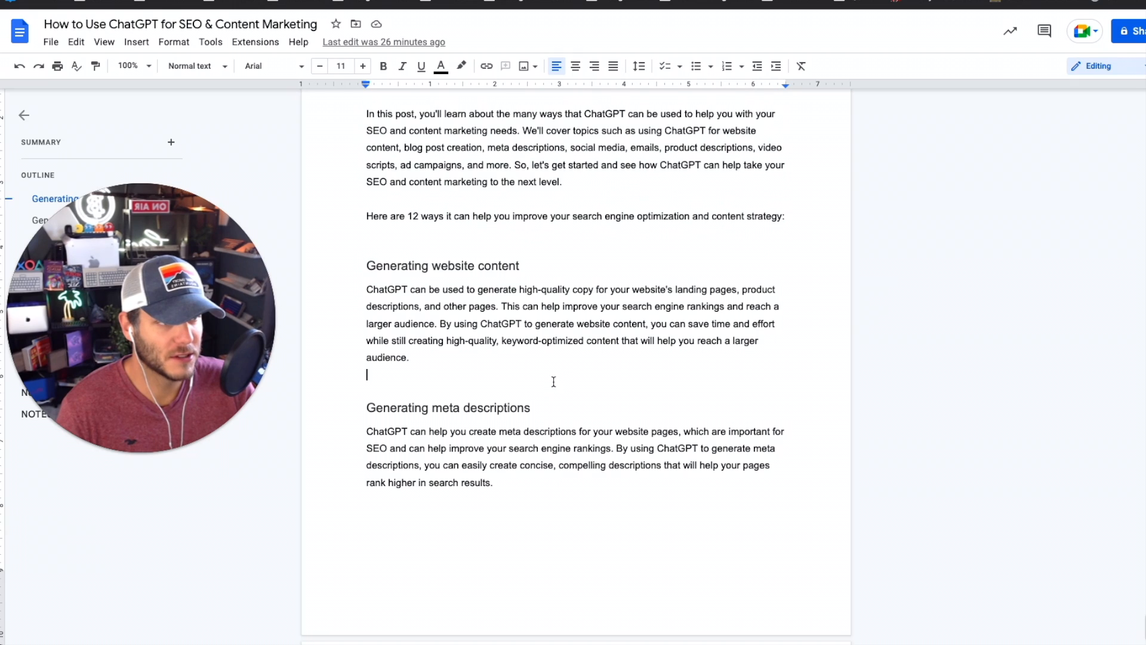
{"action": "scroll", "scroll_direction": "down", "scroll_amount": 3}
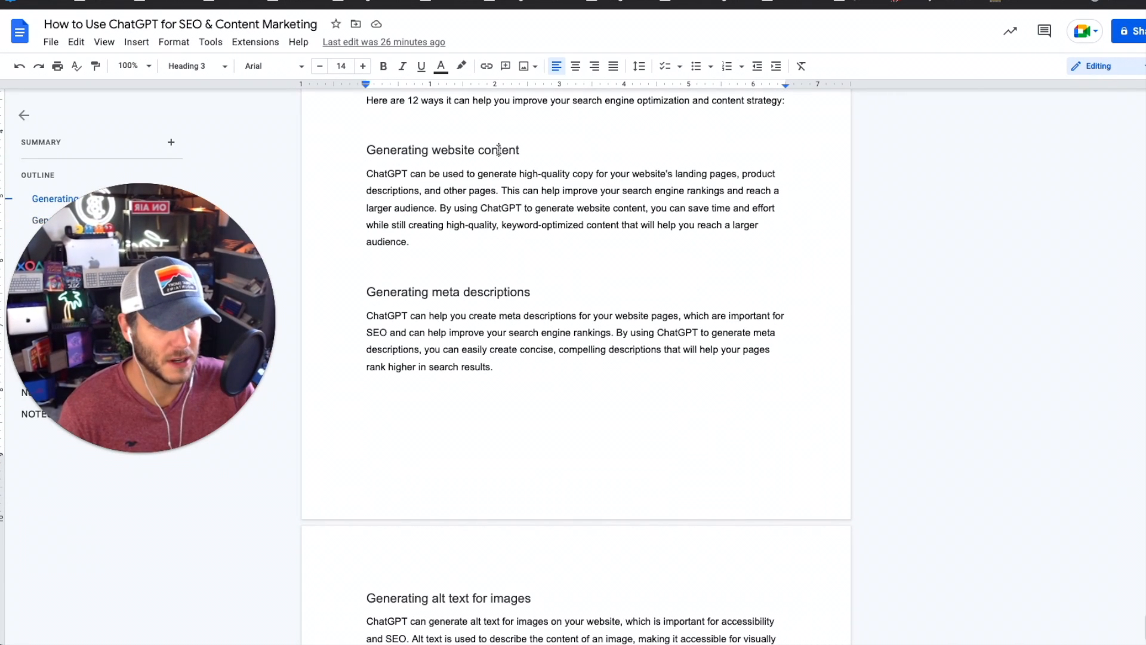
{"action": "scroll", "scroll_direction": "down", "scroll_amount": 3}
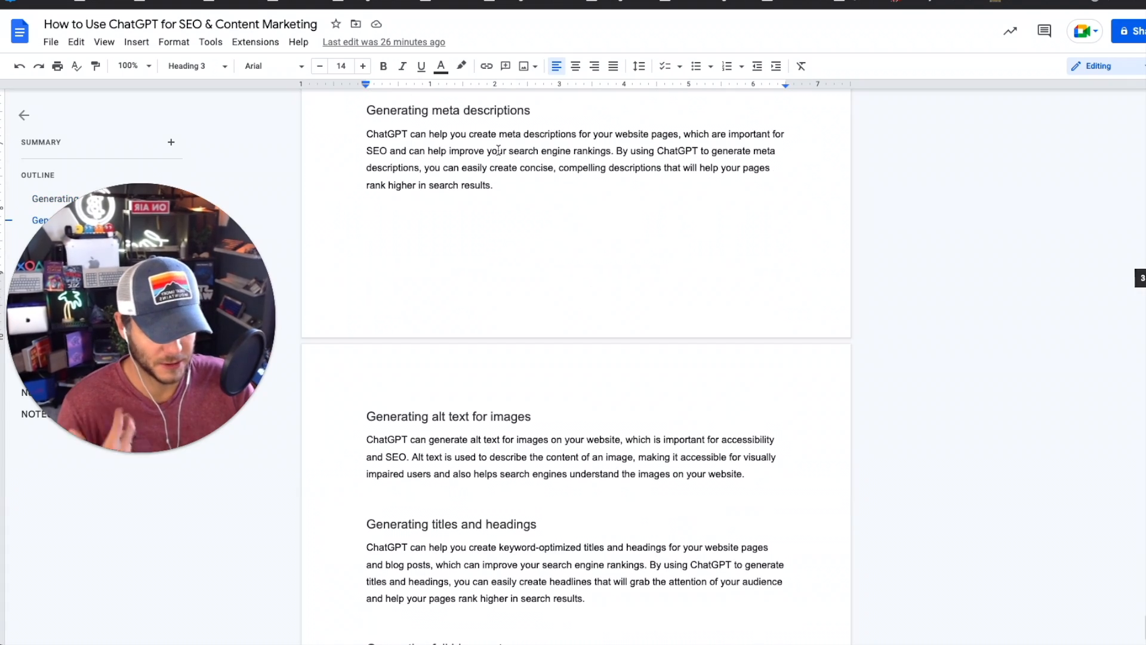
{"action": "scroll", "scroll_direction": "down", "scroll_amount": 3}
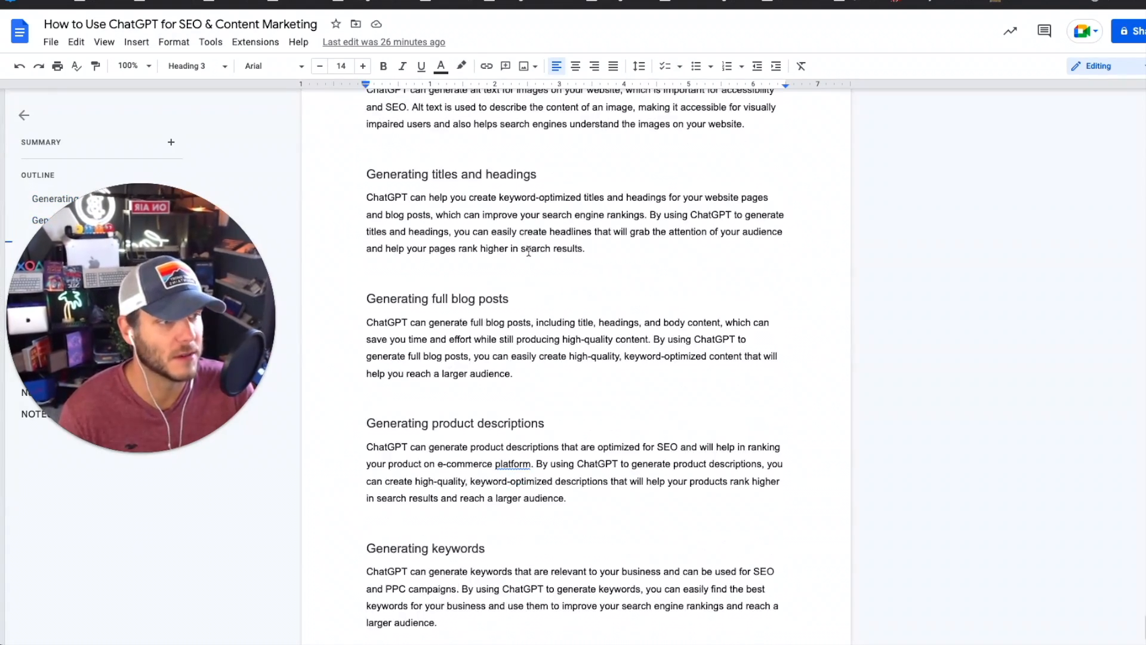
{"action": "scroll", "scroll_direction": "down", "scroll_amount": 3}
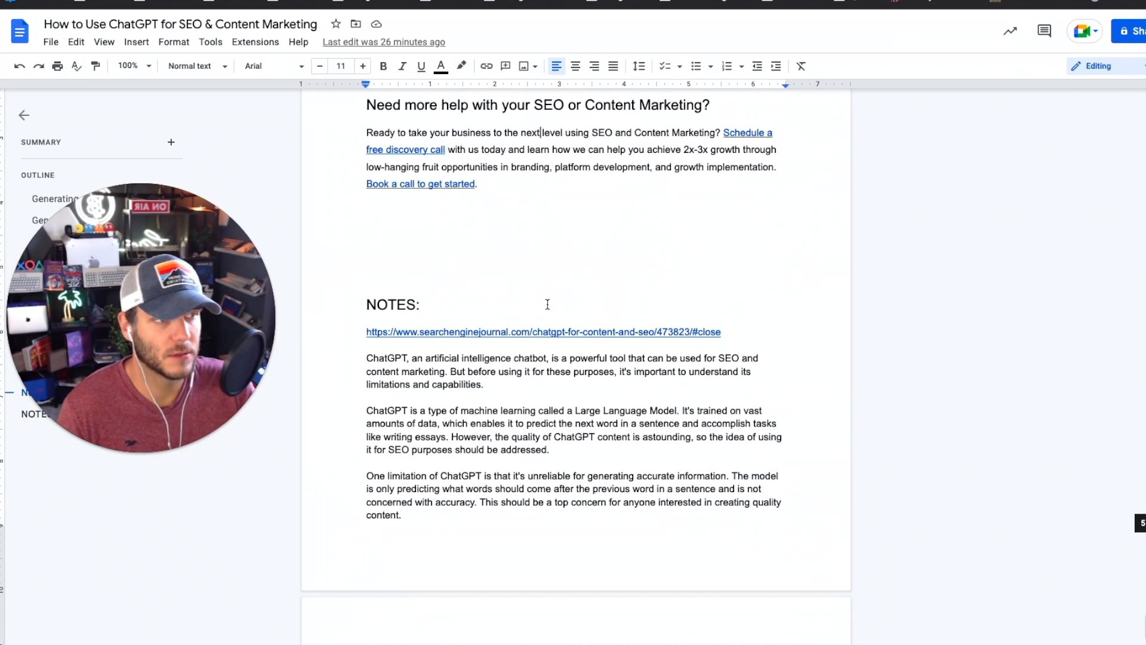
{"action": "scroll", "scroll_direction": "down", "scroll_amount": 3}
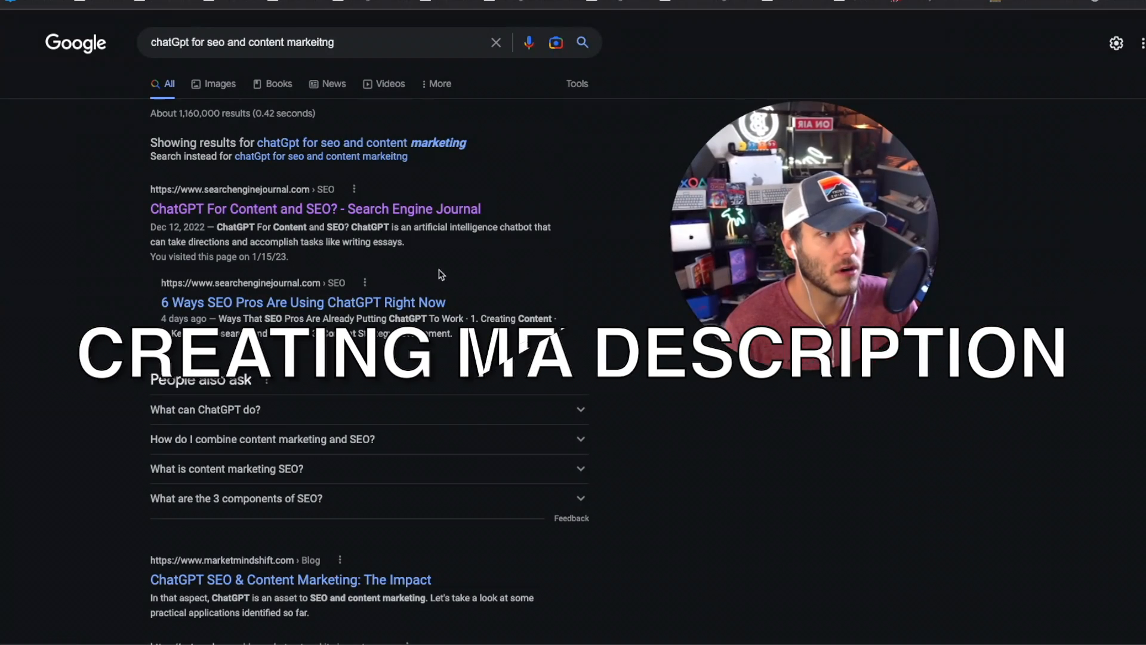
{"action": "scroll", "scroll_direction": "down", "scroll_amount": 3}
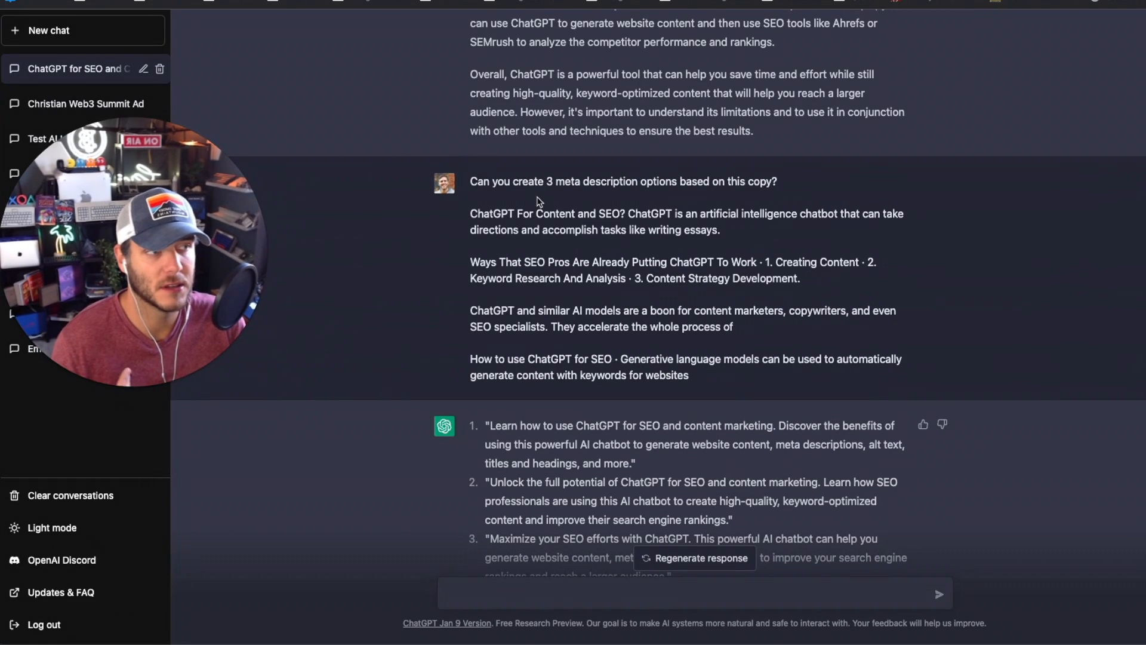
{"action": "mouse_move", "coordinate": [753, 193]}
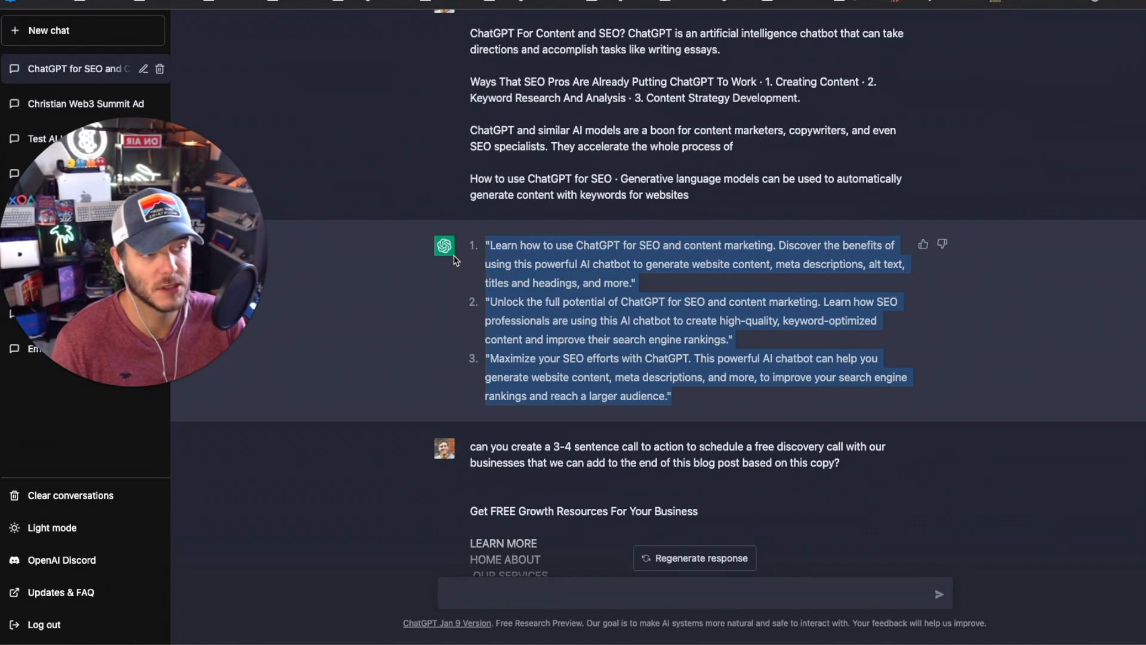
{"action": "mouse_move", "coordinate": [577, 257]}
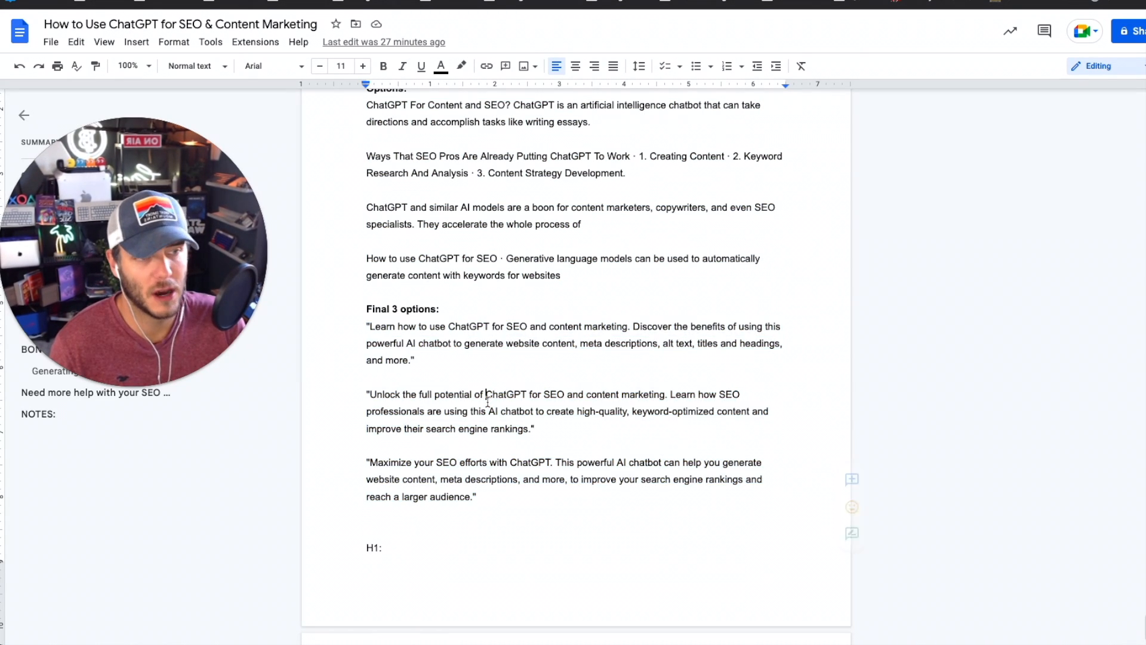
{"action": "scroll", "scroll_direction": "down", "scroll_amount": 3}
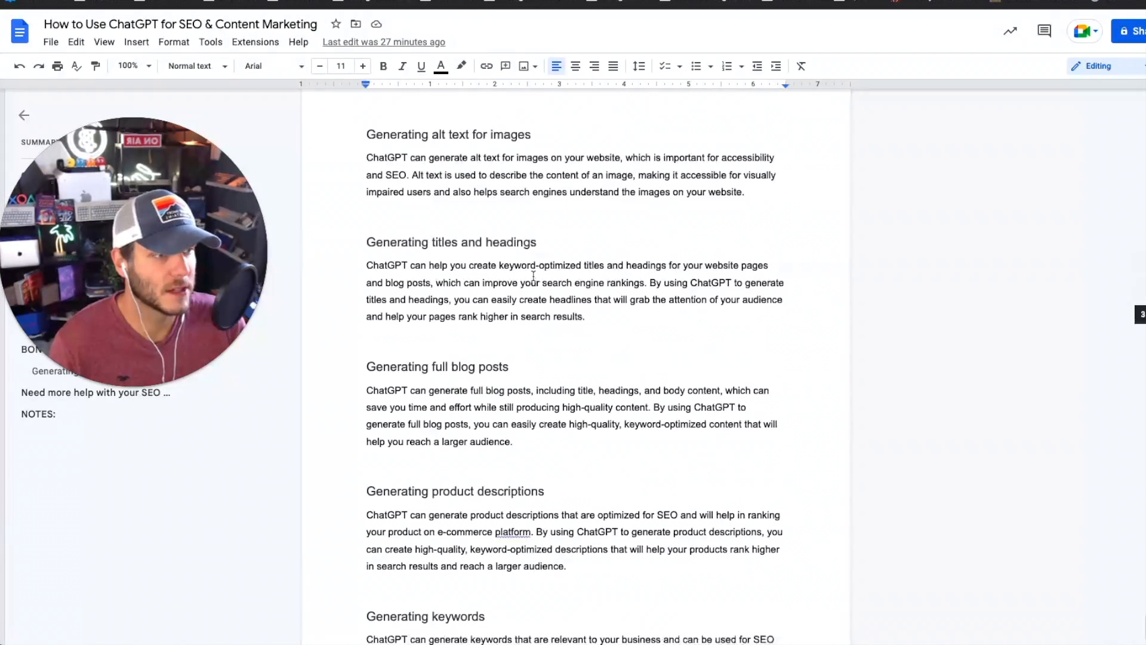
{"action": "scroll", "scroll_direction": "down", "scroll_amount": 3}
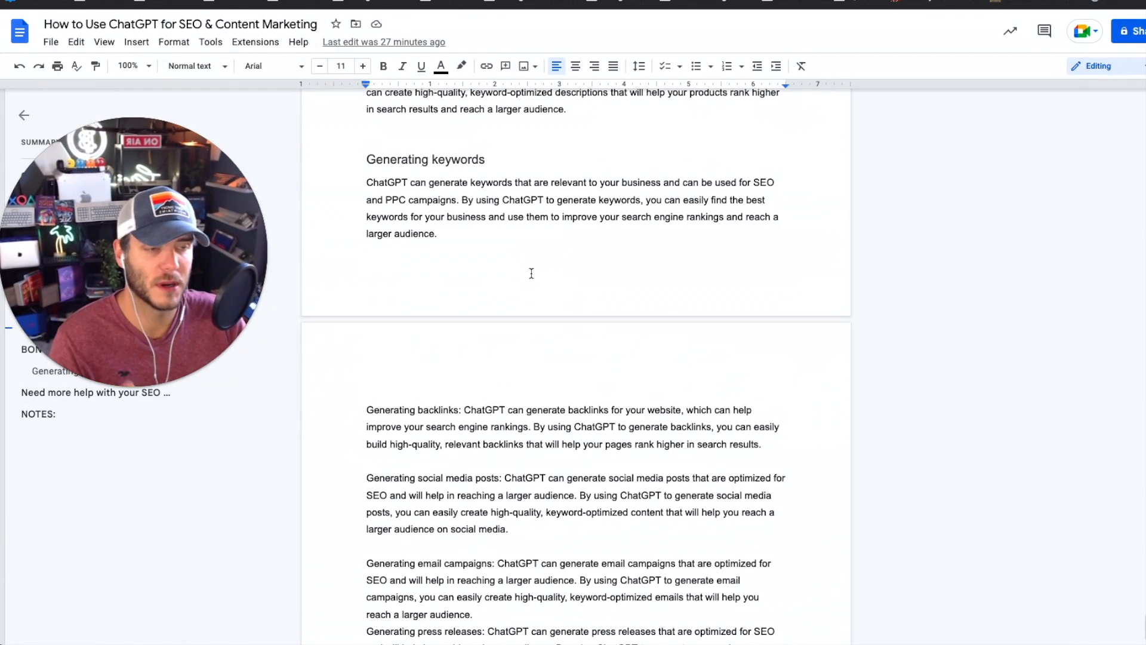
{"action": "scroll", "scroll_direction": "down", "scroll_amount": 3}
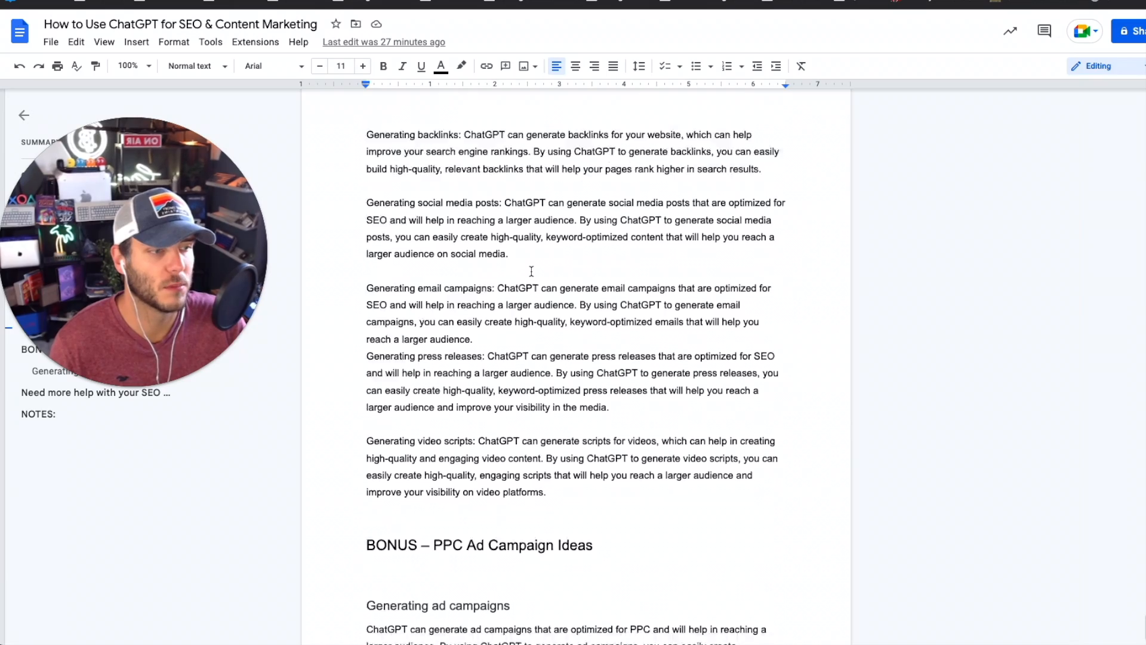
{"action": "scroll", "scroll_direction": "down", "scroll_amount": 3}
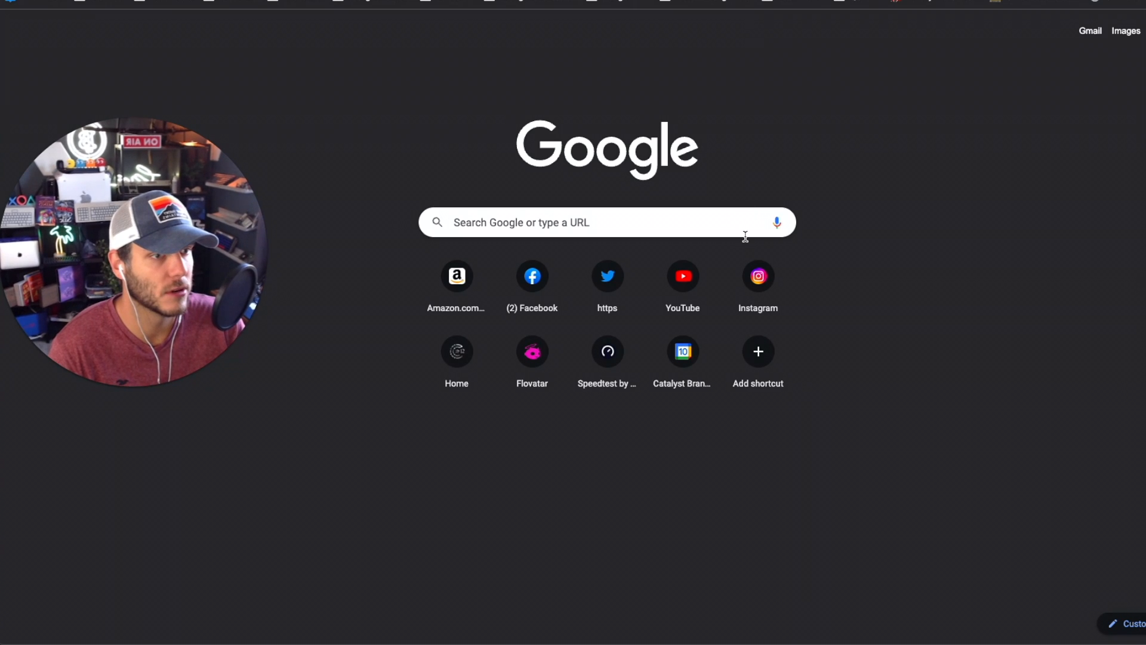
{"action": "mouse_move", "coordinate": [888, 286]}
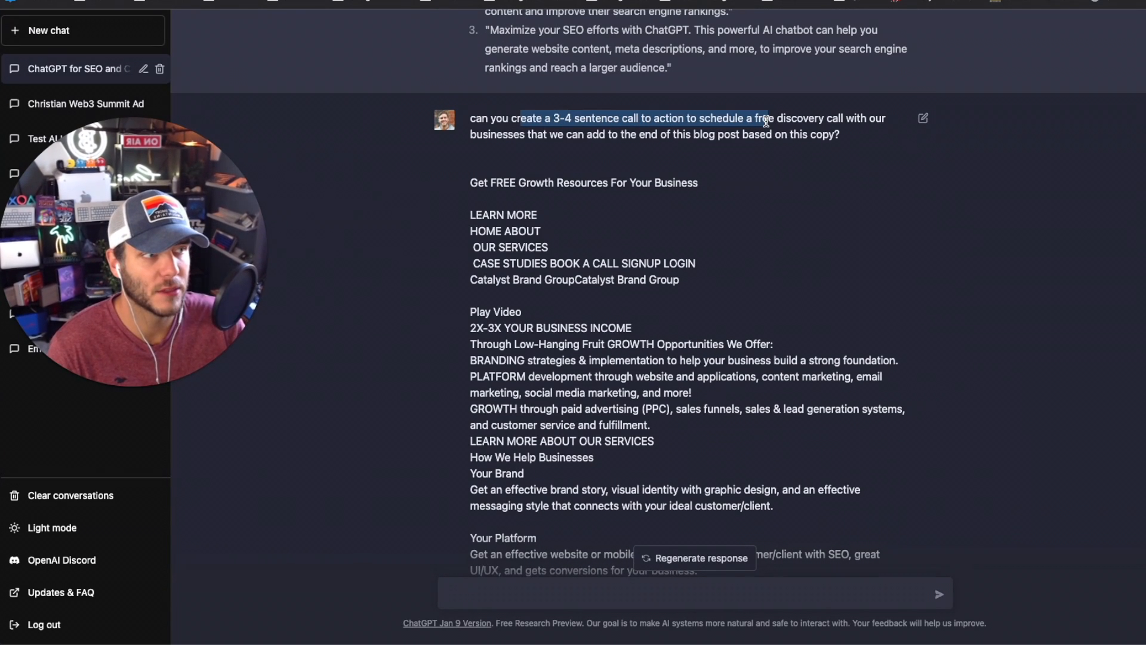
{"action": "left_click", "coordinate": [705, 126]}
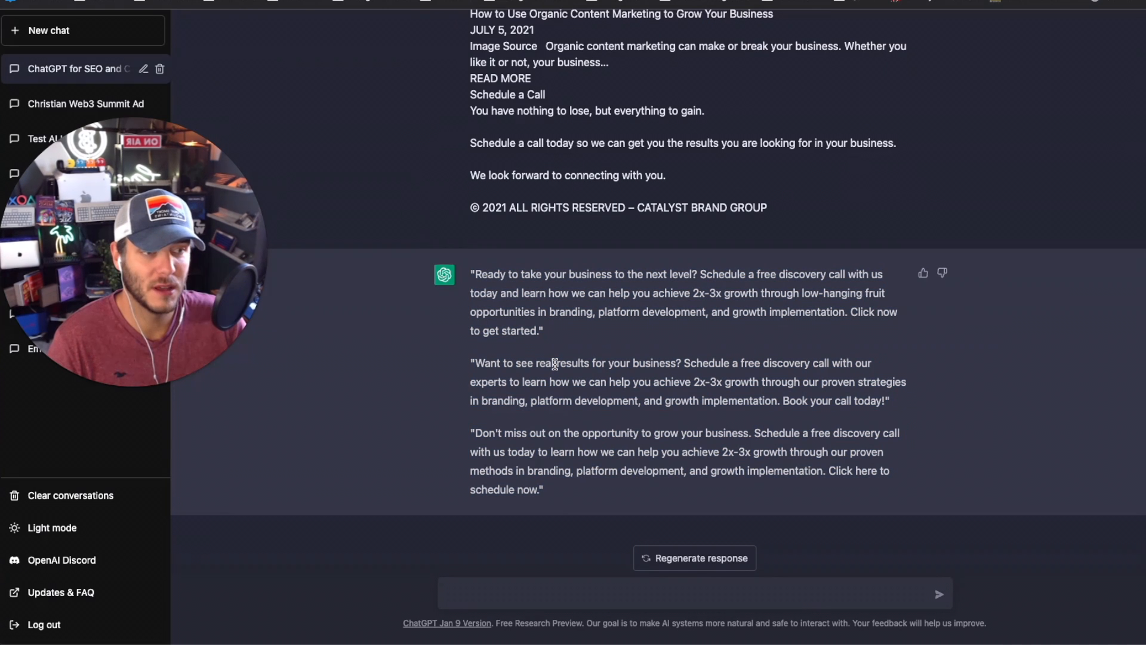
{"action": "left_click_drag", "start_coordinate": [470, 274], "coordinate": [544, 490]}
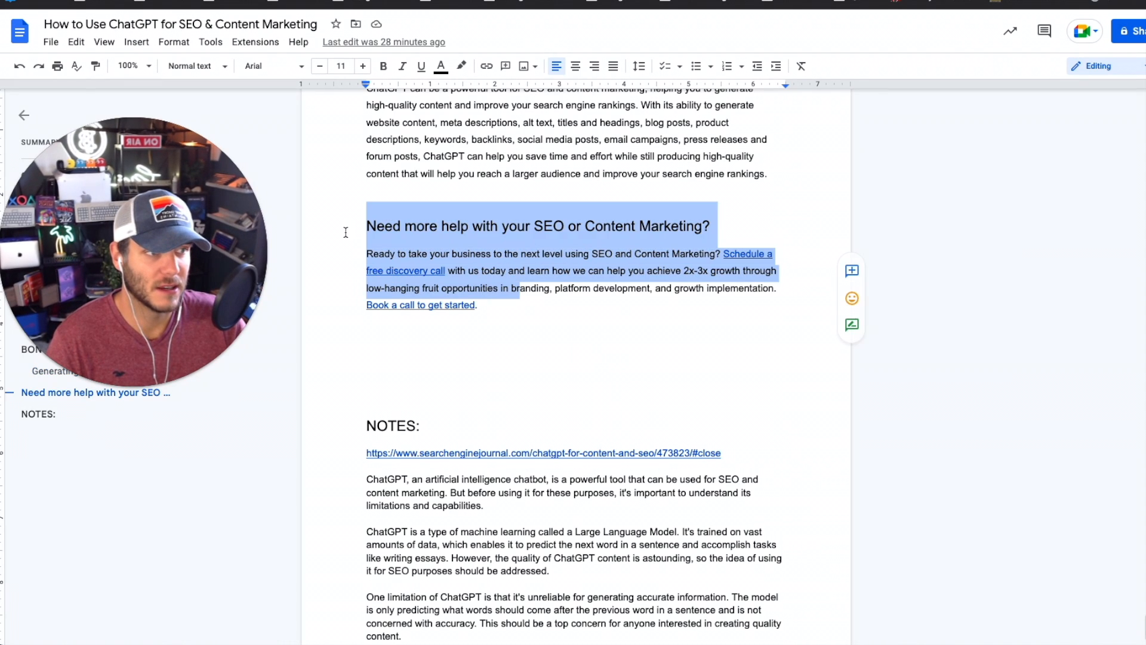
{"action": "left_click", "coordinate": [522, 305]}
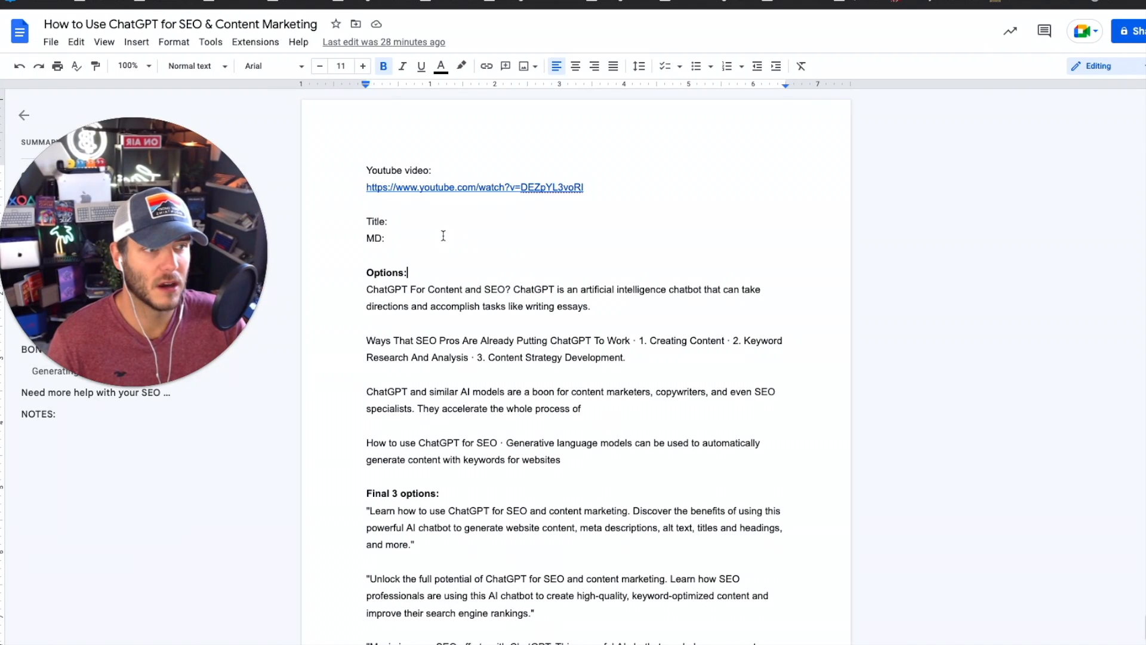
{"action": "left_click", "coordinate": [391, 222]}
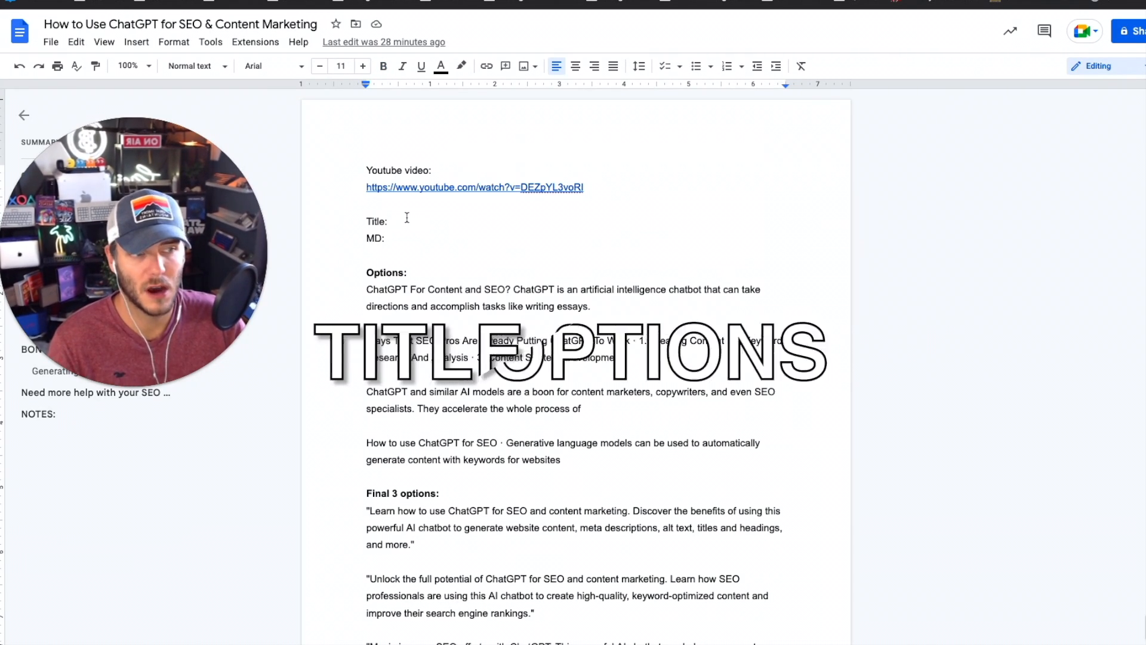
{"action": "scroll", "scroll_direction": "down", "scroll_amount": 3}
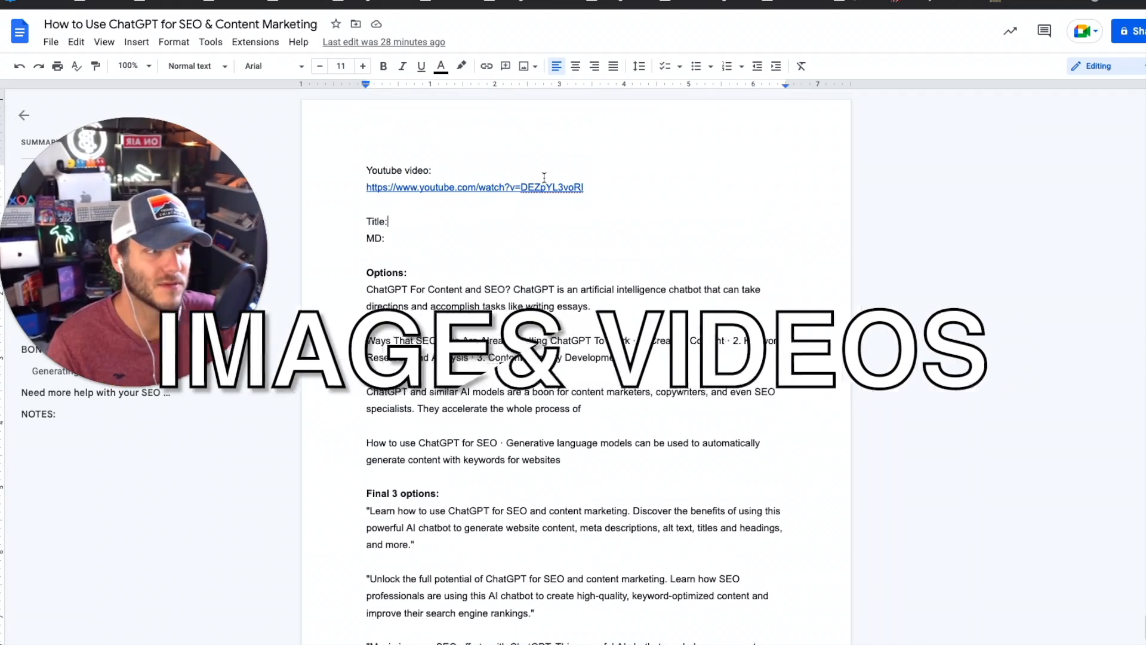
{"action": "scroll", "scroll_direction": "down", "scroll_amount": 3}
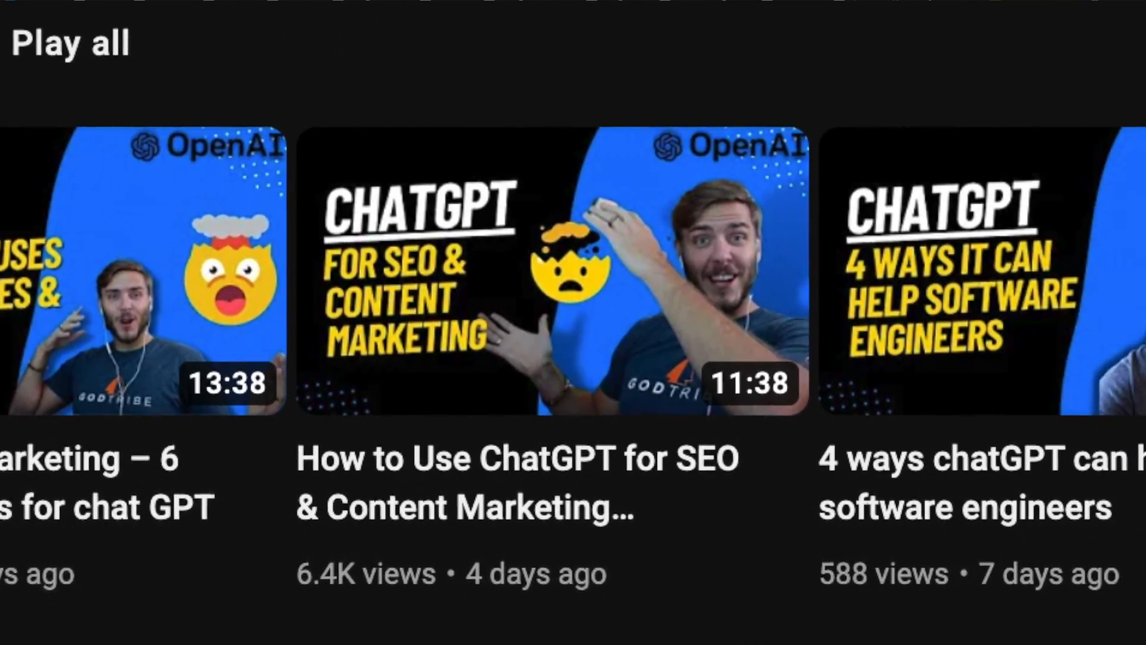
{"action": "scroll", "scroll_direction": "right", "scroll_amount": 3}
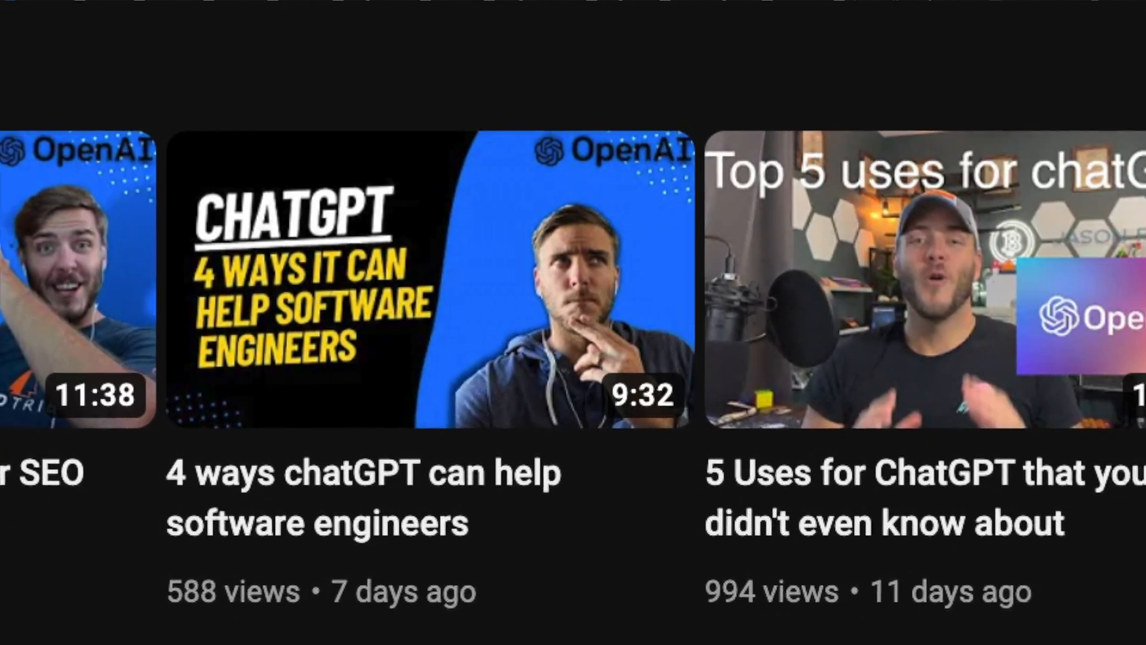
{"action": "scroll", "scroll_direction": "left", "scroll_amount": 3}
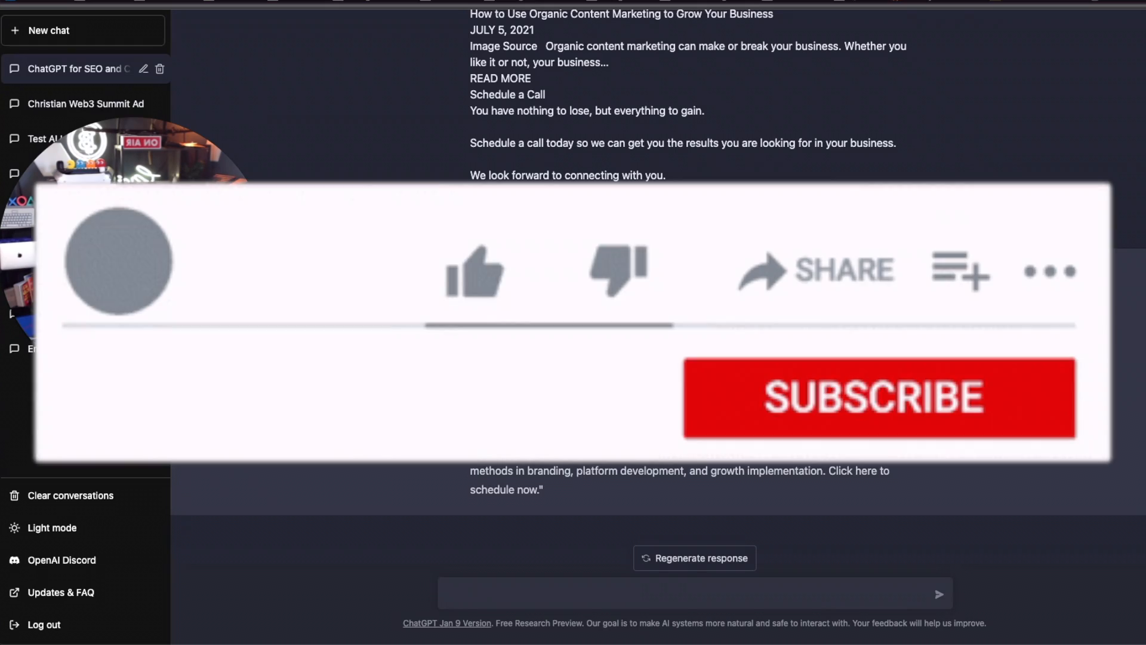
{"action": "left_click", "coordinate": [878, 398]}
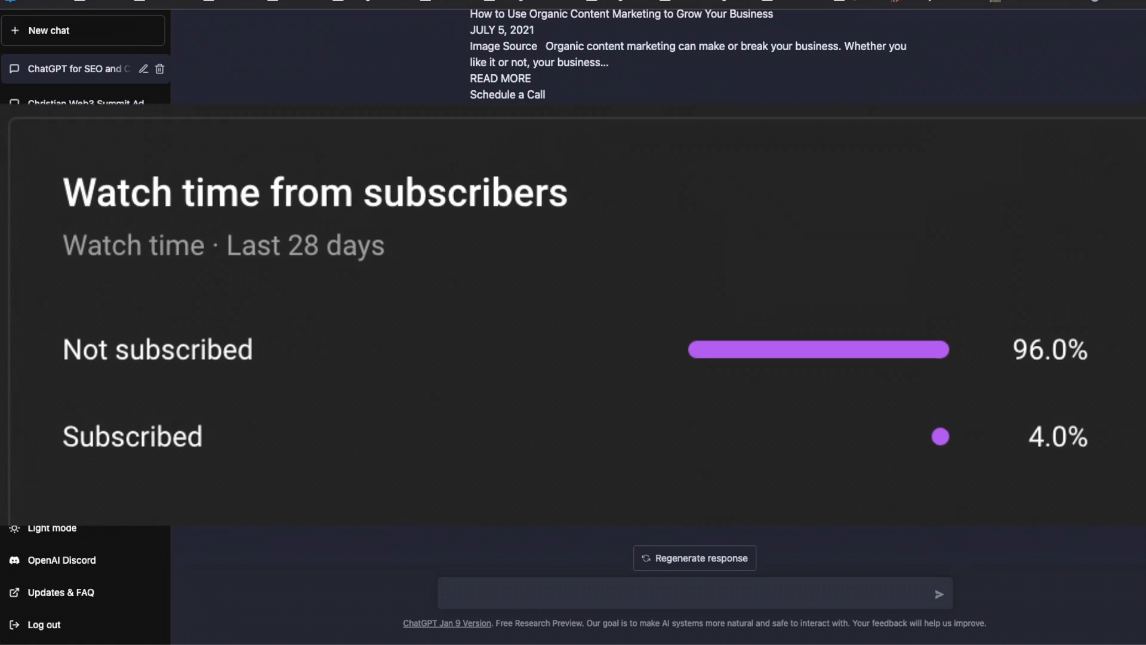
{"action": "scroll", "scroll_direction": "down", "scroll_amount": 3}
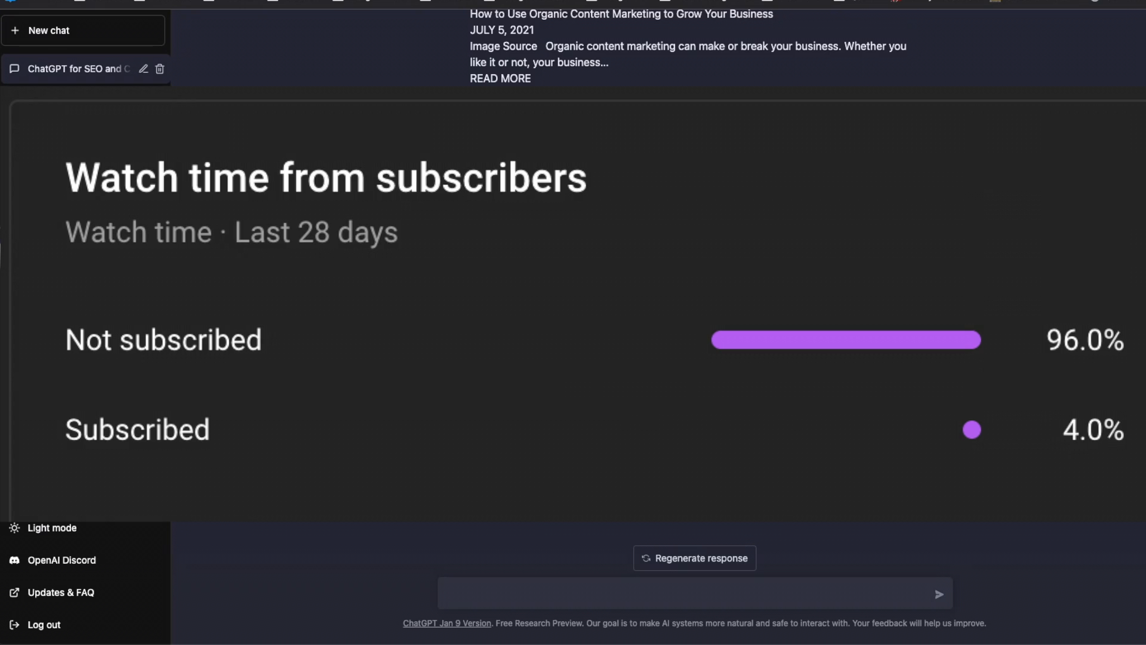